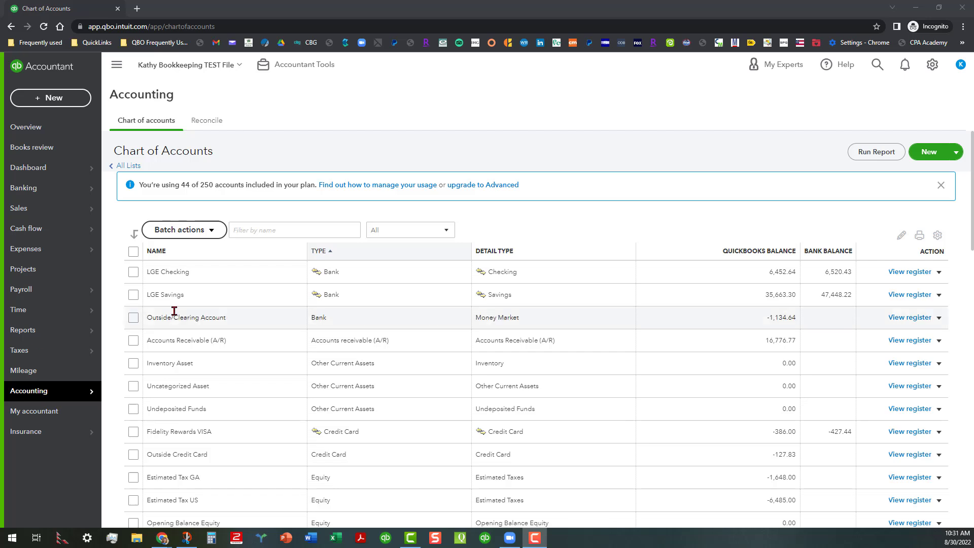
mouse_move(241, 275)
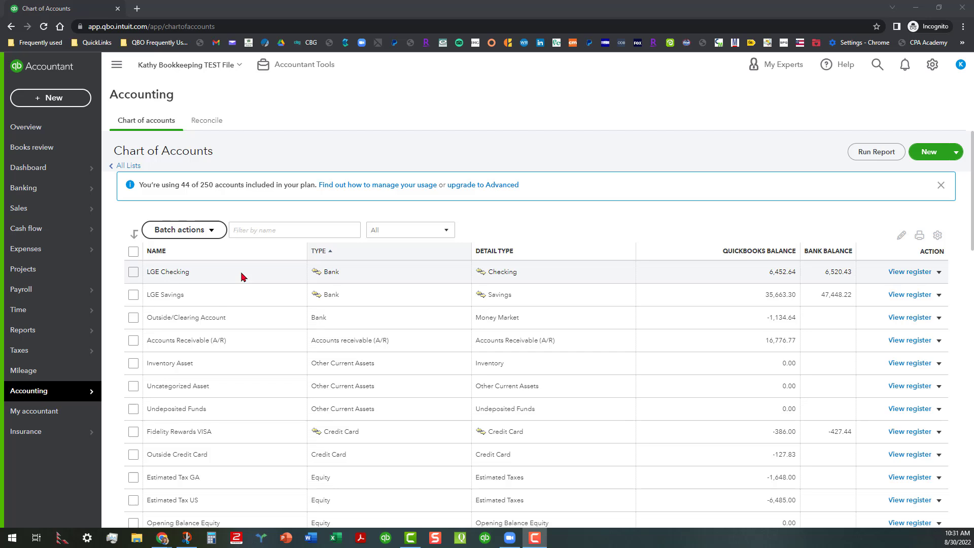
mouse_move(438, 296)
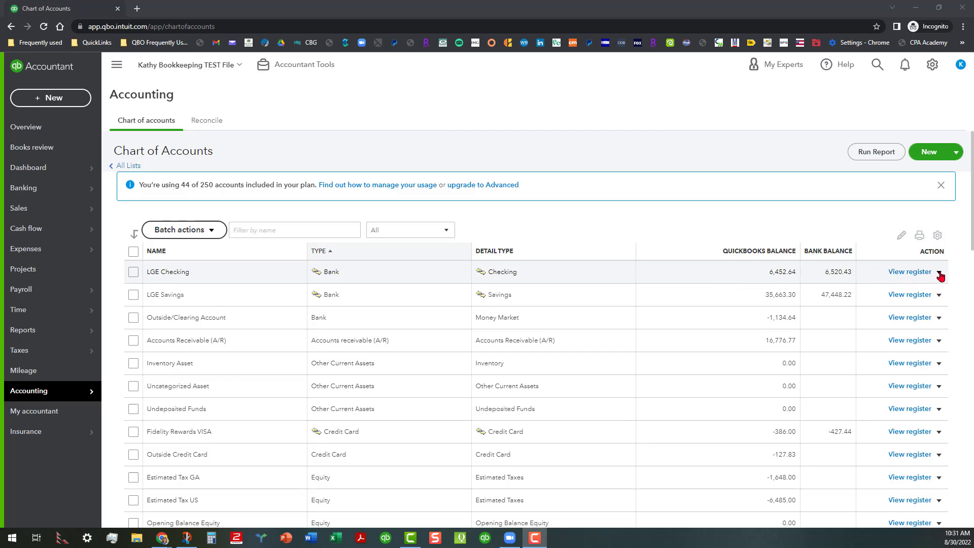
- Expand the row actions for the LGE Checking account in the Chart of Accounts
left_click(939, 272)
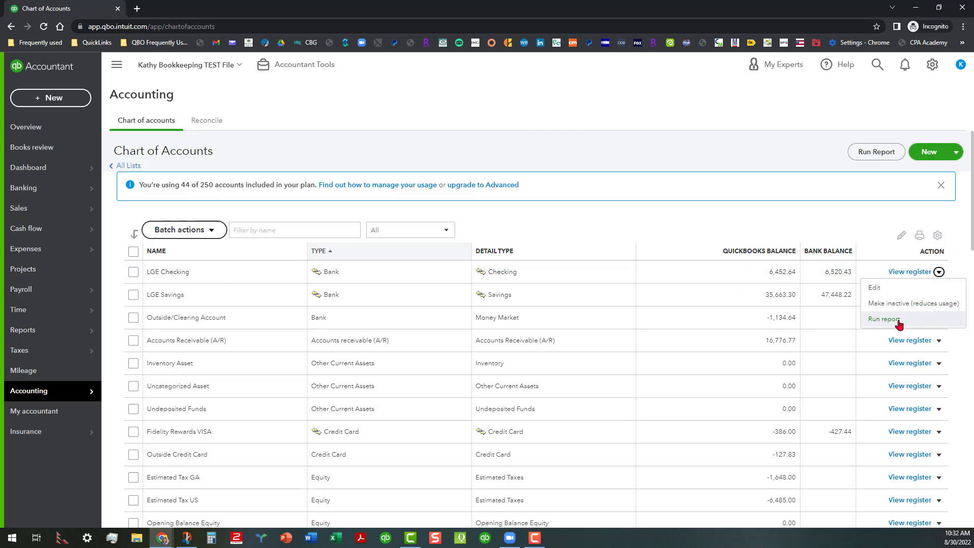
- Run the LGE Checking Account QuickReport with the report period set to All Dates
left_click(883, 318)
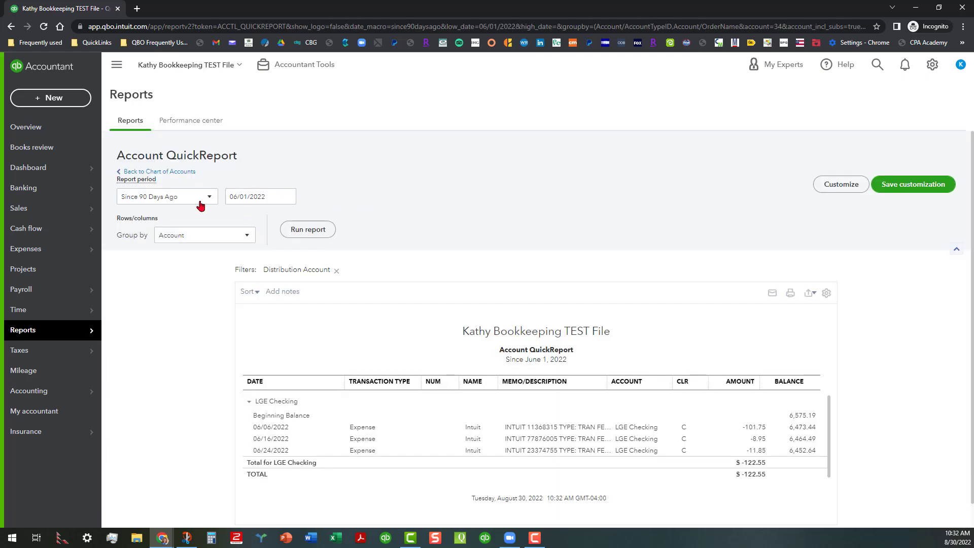
mouse_move(211, 200)
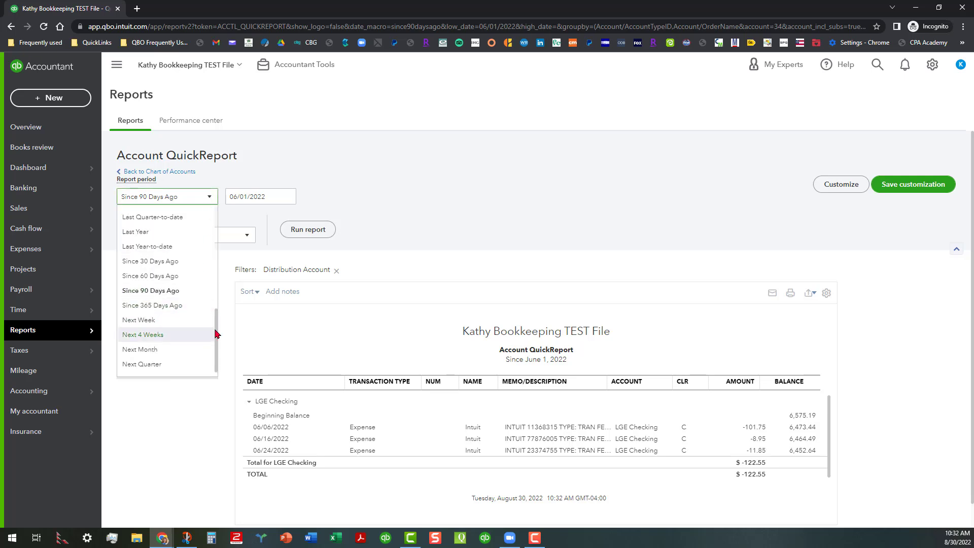
left_click(152, 186)
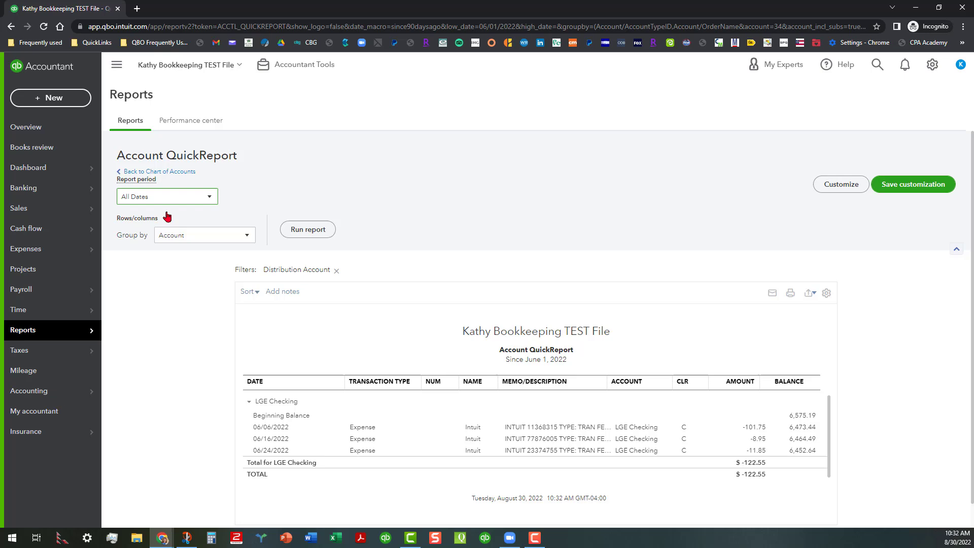
left_click(307, 229)
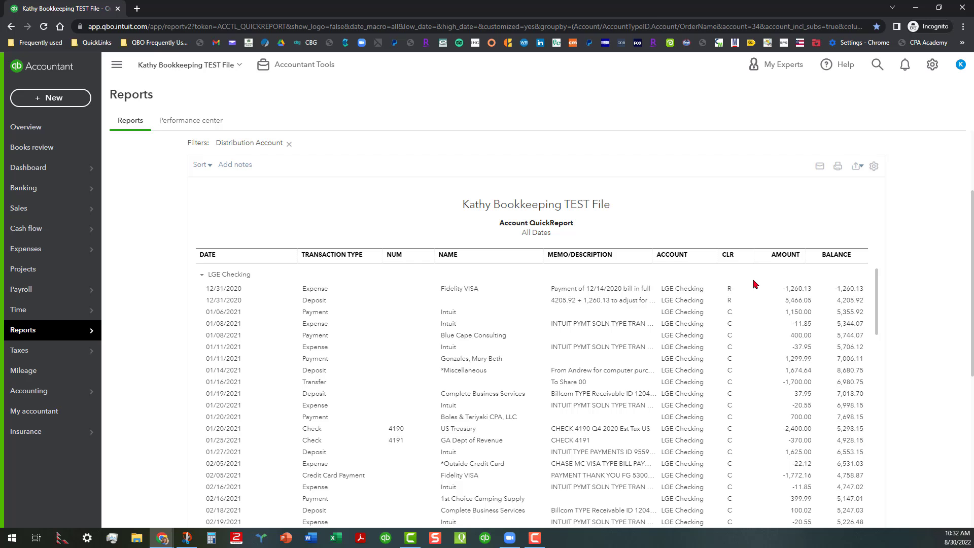
left_click(727, 254)
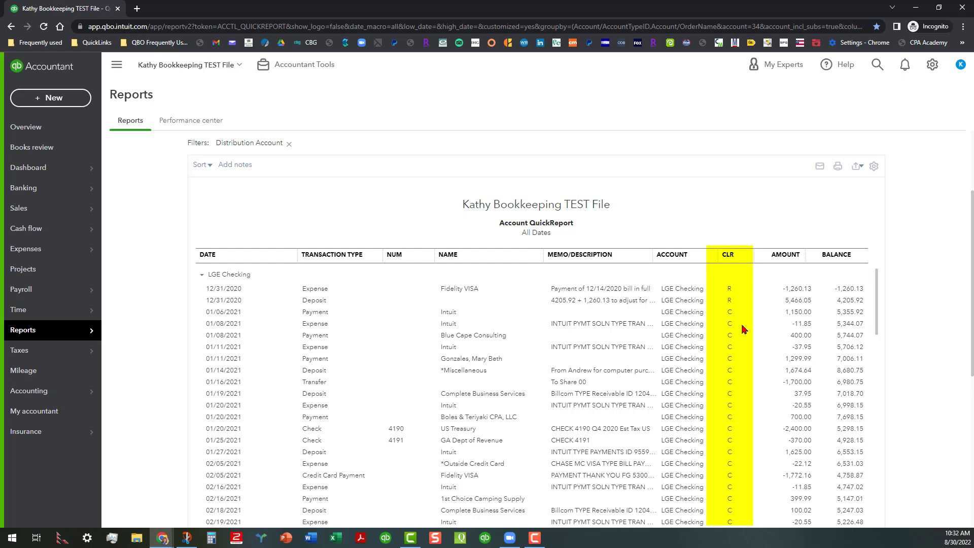
scroll("down", 3)
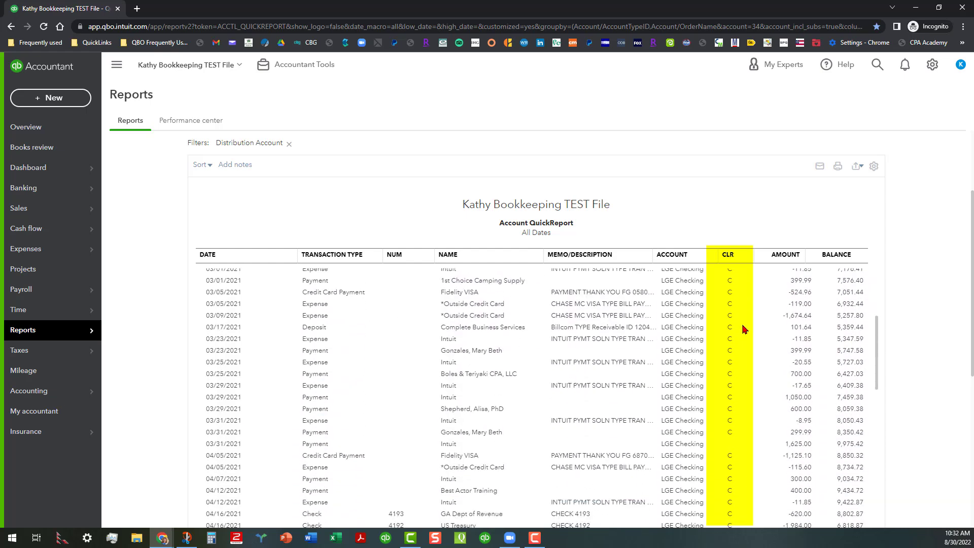
scroll("down", 3)
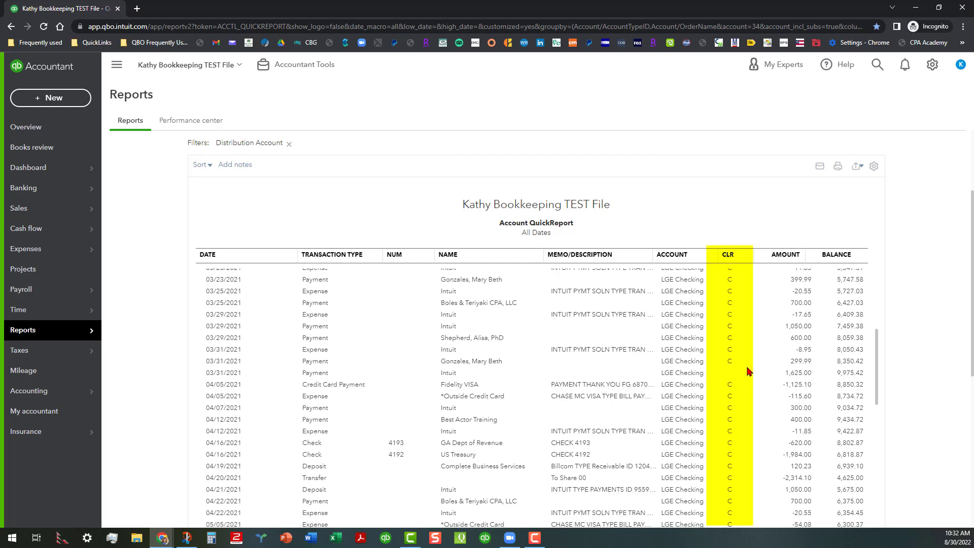
scroll("down", 3)
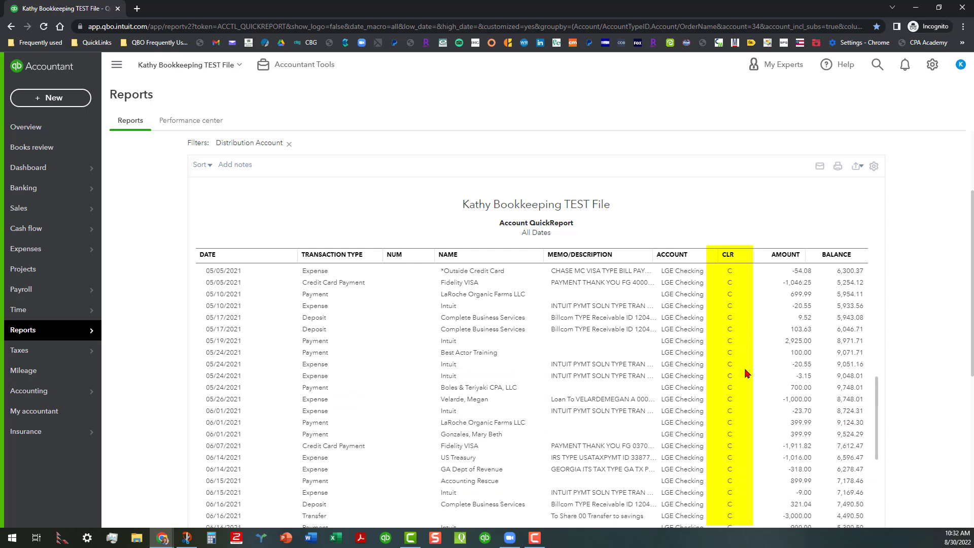
scroll("down", 3)
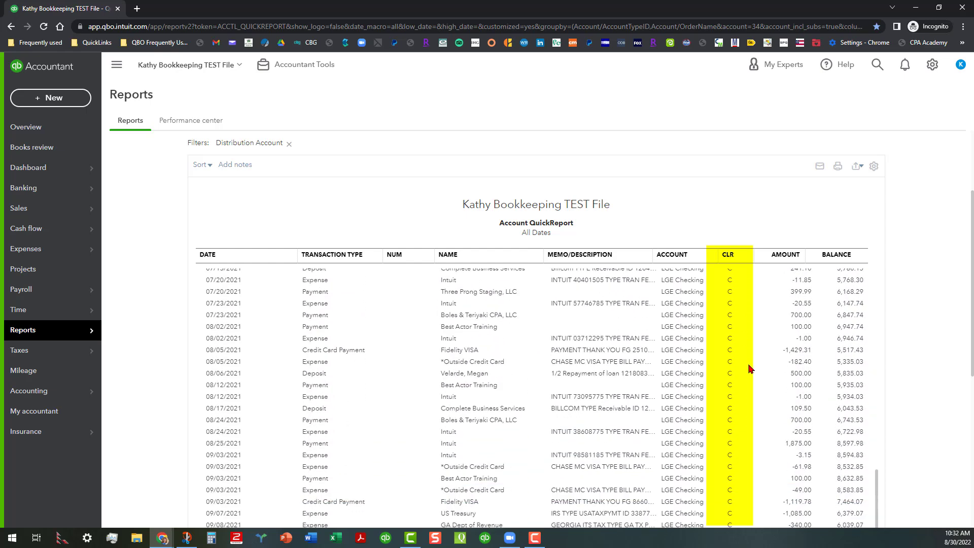
scroll("down", 3)
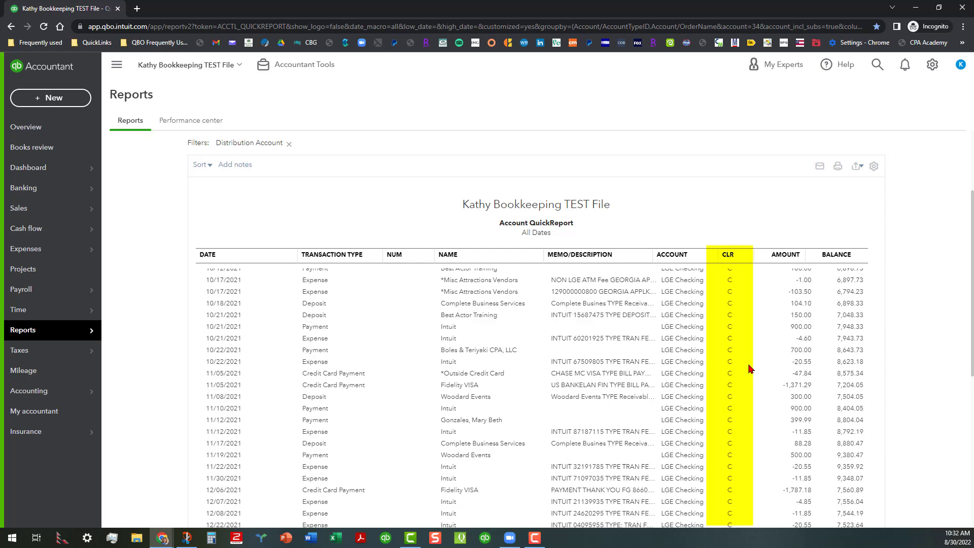
scroll("down", 3)
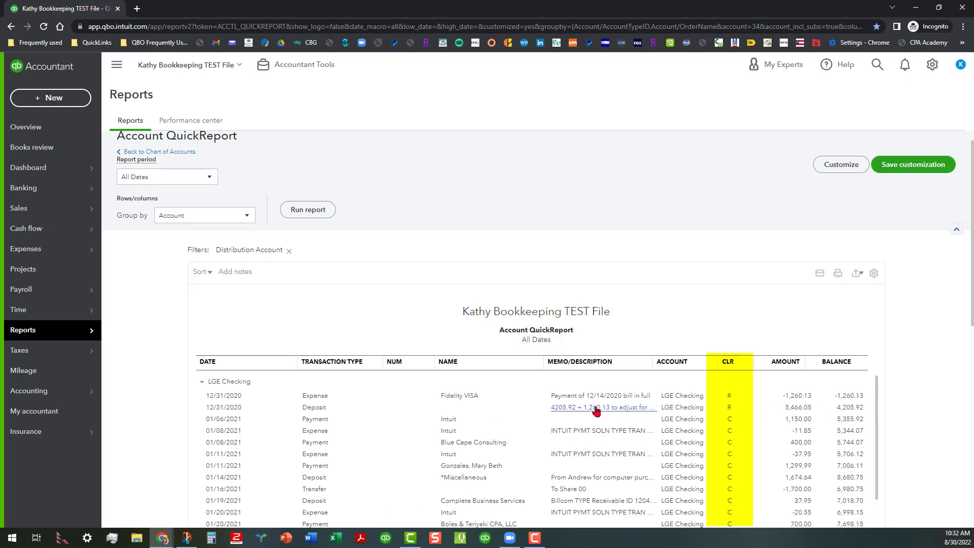
mouse_move(646, 409)
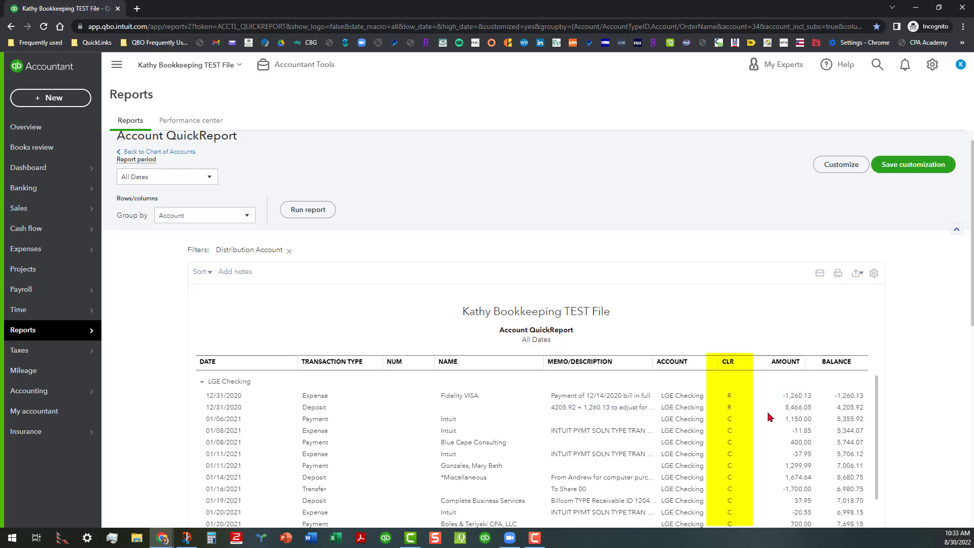
scroll("down", 3)
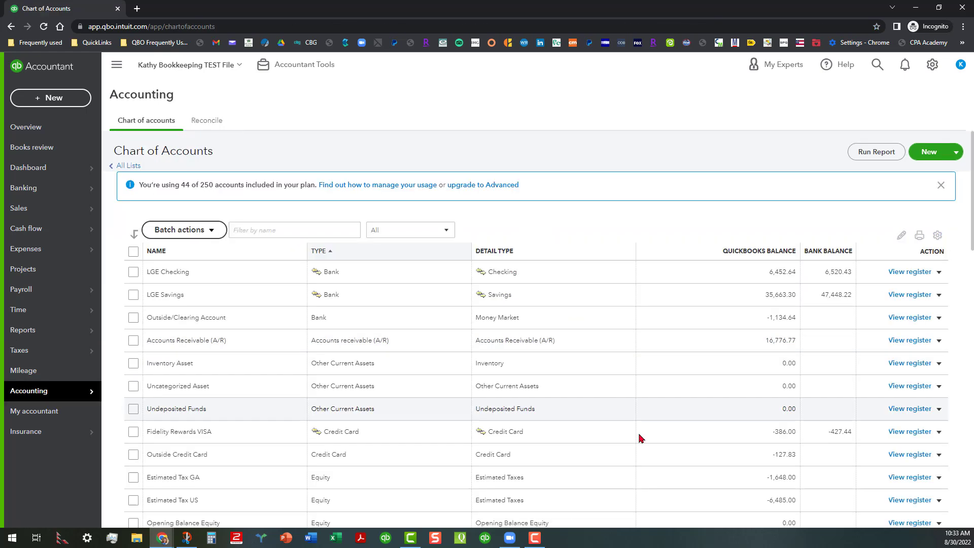
mouse_move(842, 486)
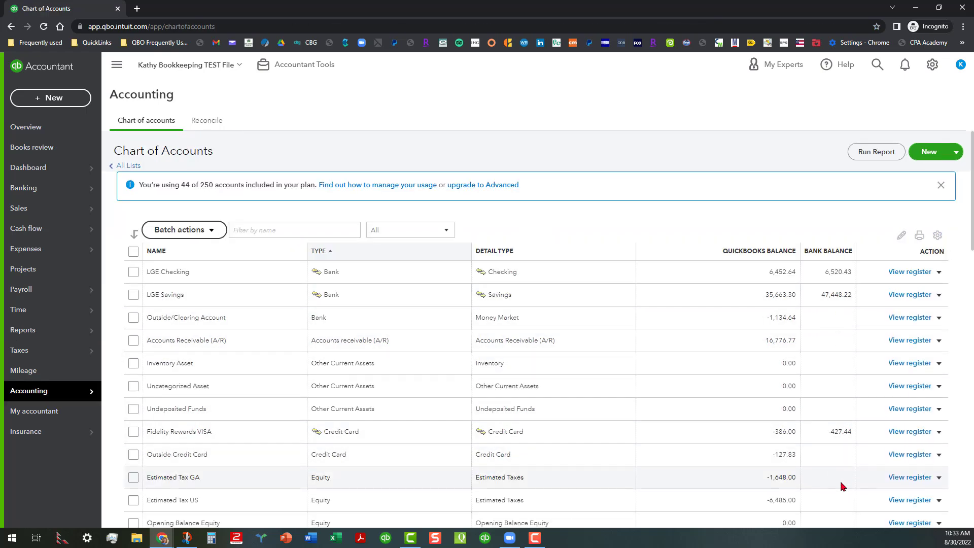
mouse_move(750, 367)
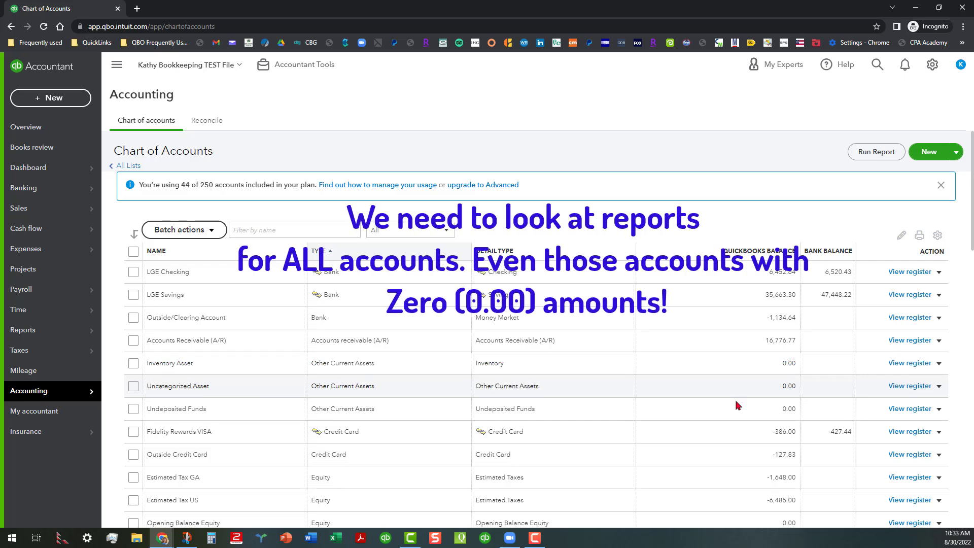
mouse_move(730, 397)
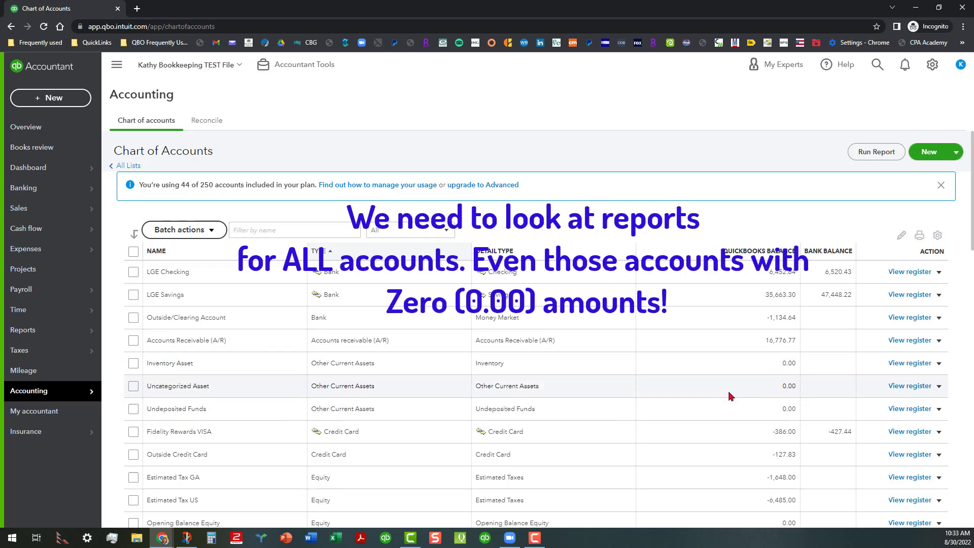
mouse_move(747, 418)
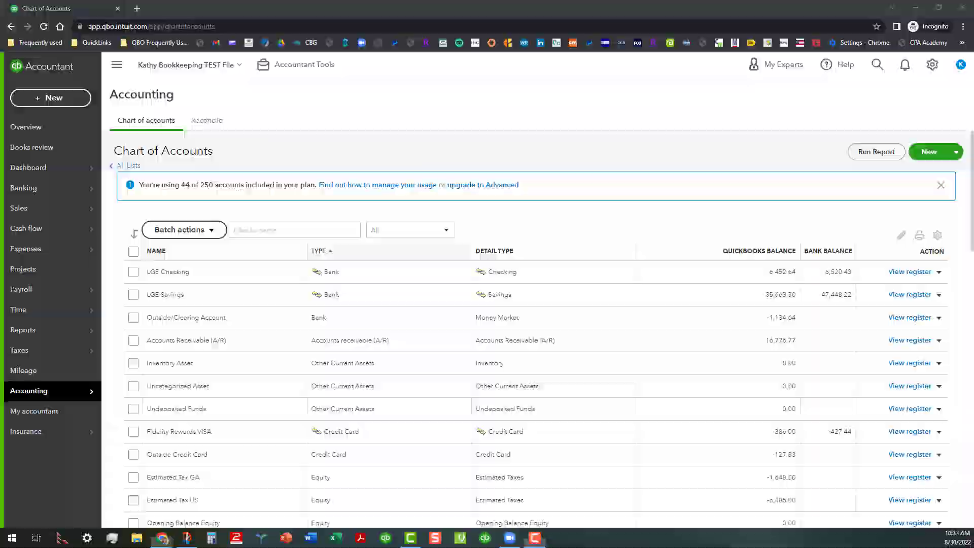
- Go to the Standard reports list from the left navigation
left_click(23, 330)
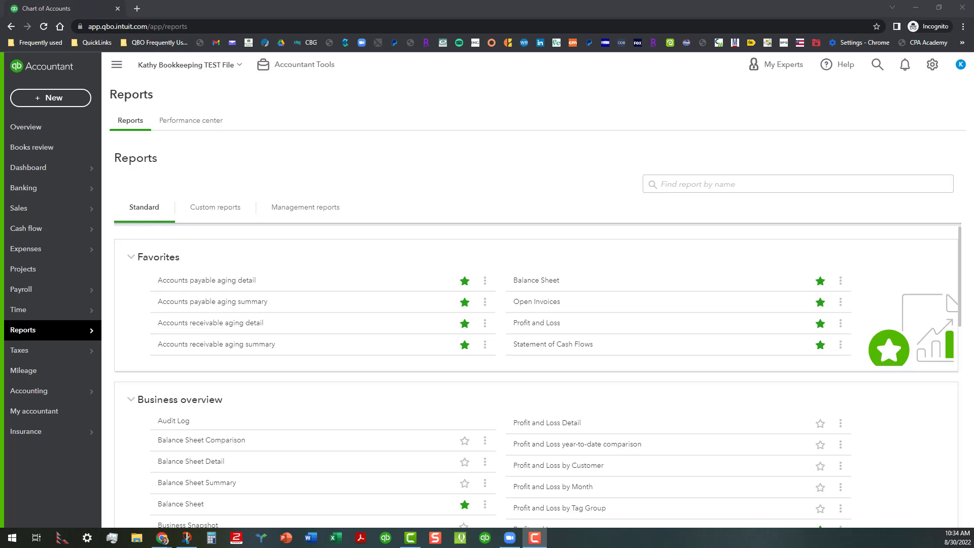
mouse_move(295, 260)
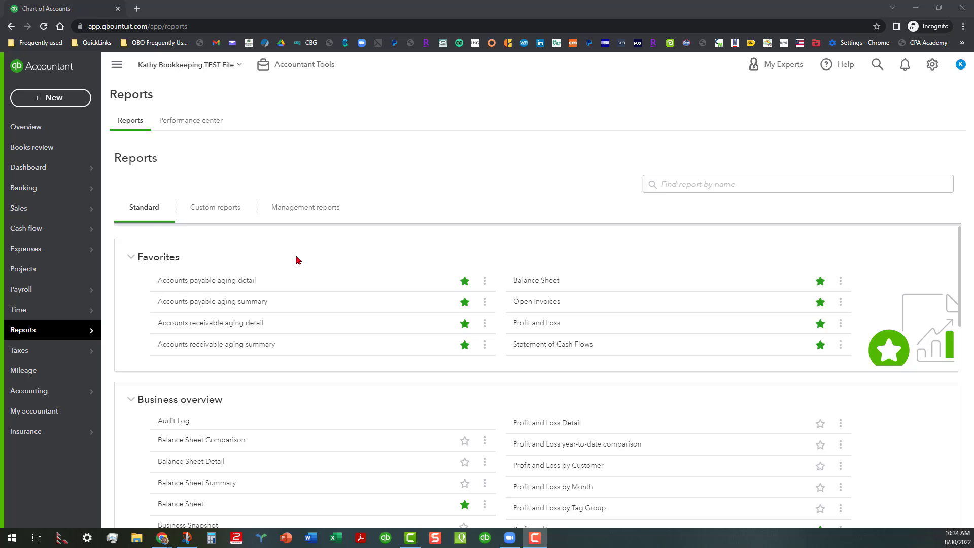
mouse_move(536, 323)
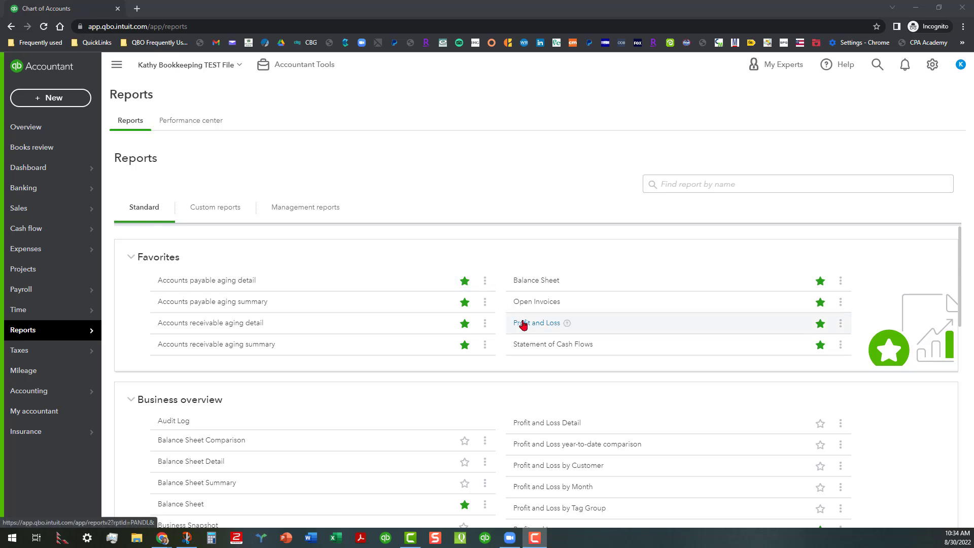
mouse_move(535, 279)
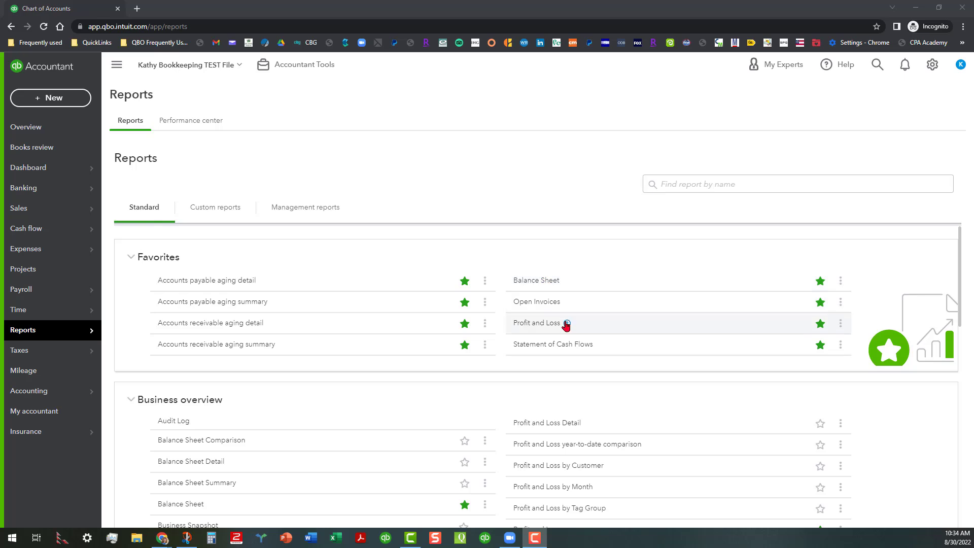
mouse_move(693, 329)
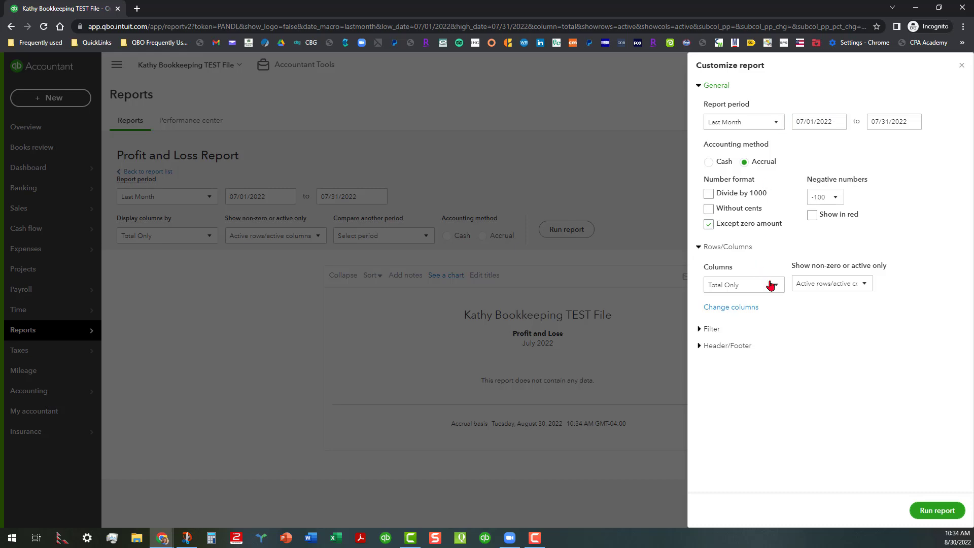
- Run Profit and Loss for All Dates with columns displayed by Months
left_click(743, 284)
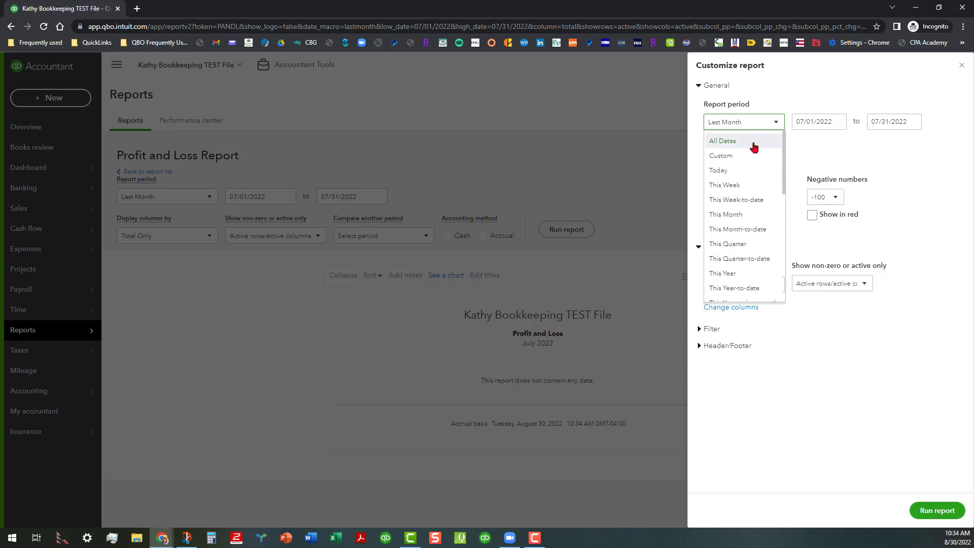
left_click(722, 141)
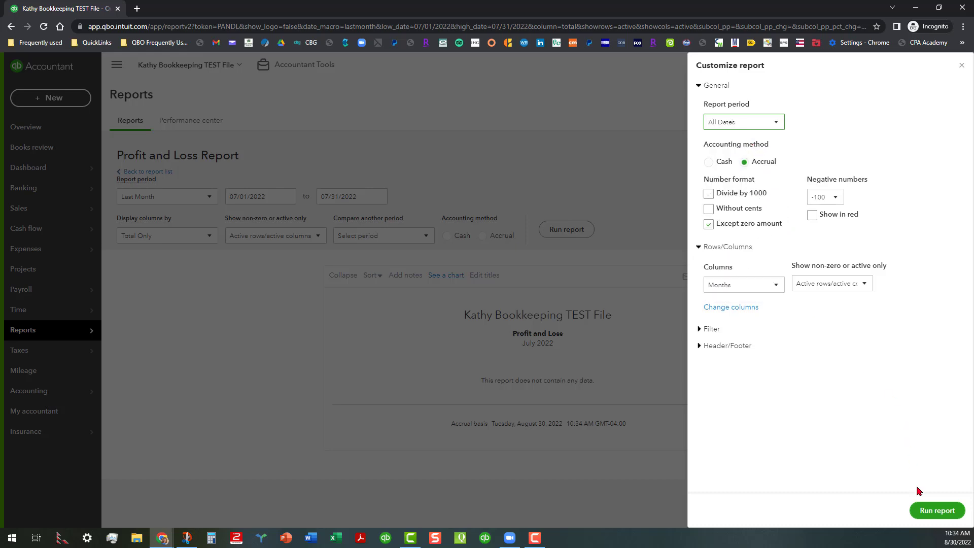
left_click(936, 510)
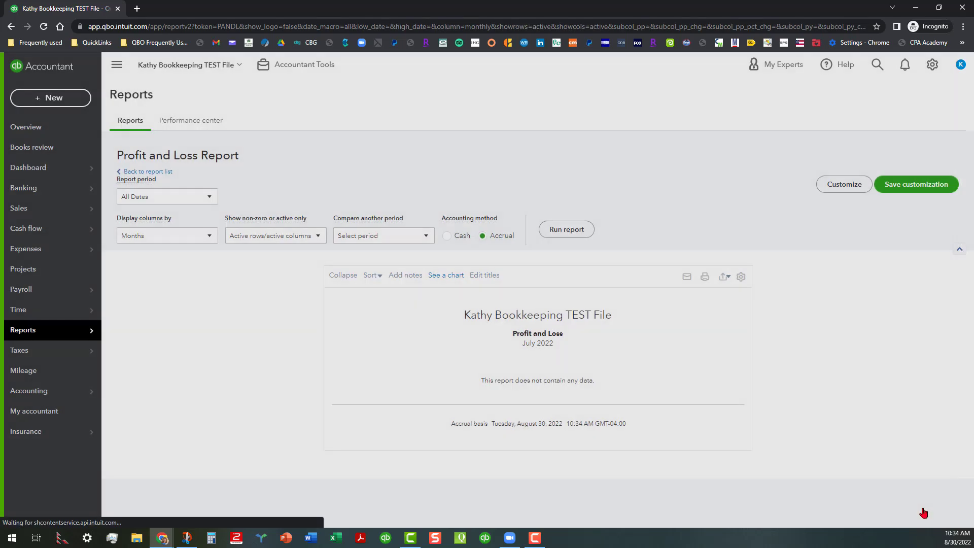
left_click(565, 230)
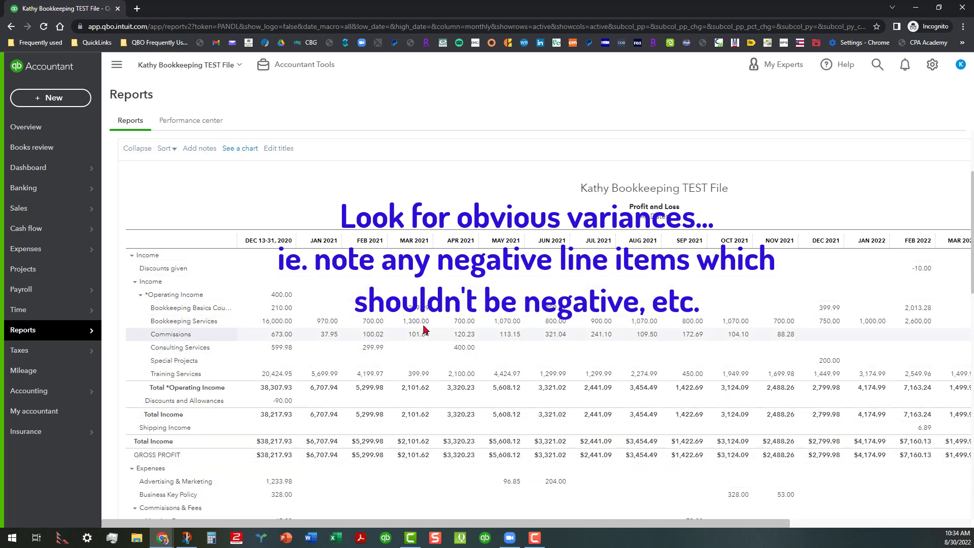
scroll("down", 3)
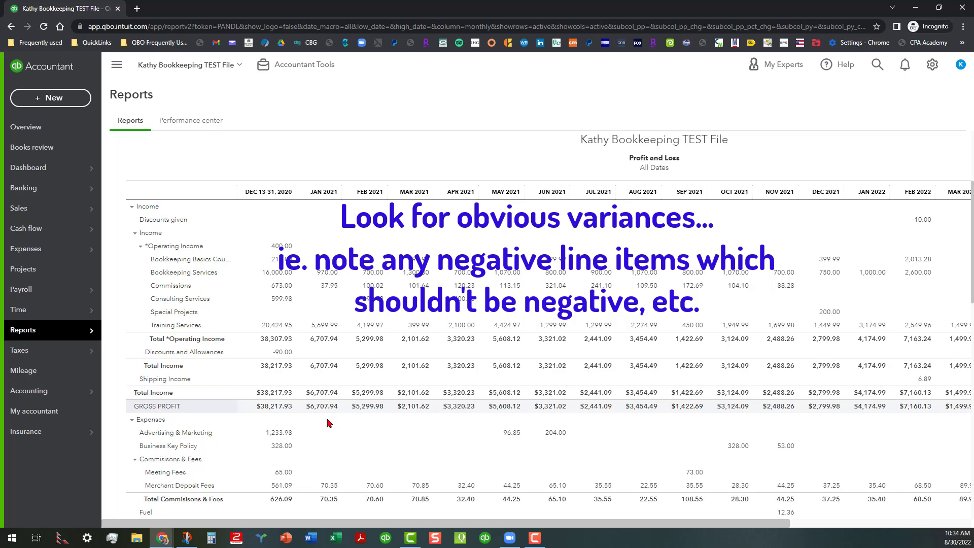
scroll("down", 3)
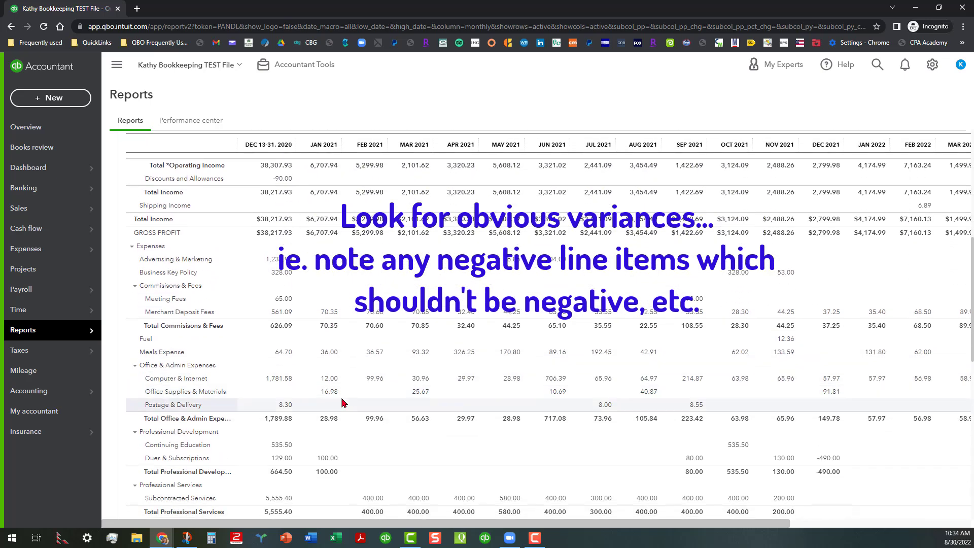
scroll("down", 3)
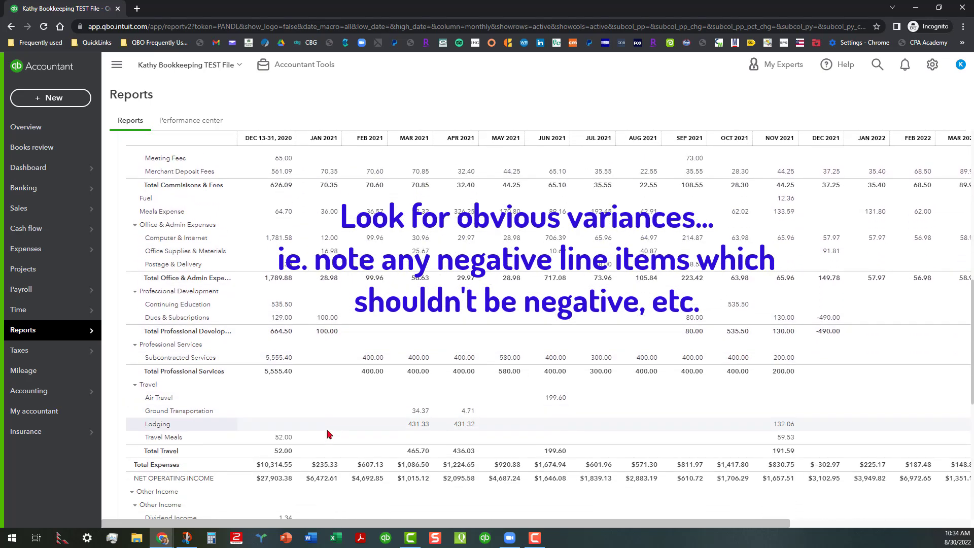
scroll("down", 3)
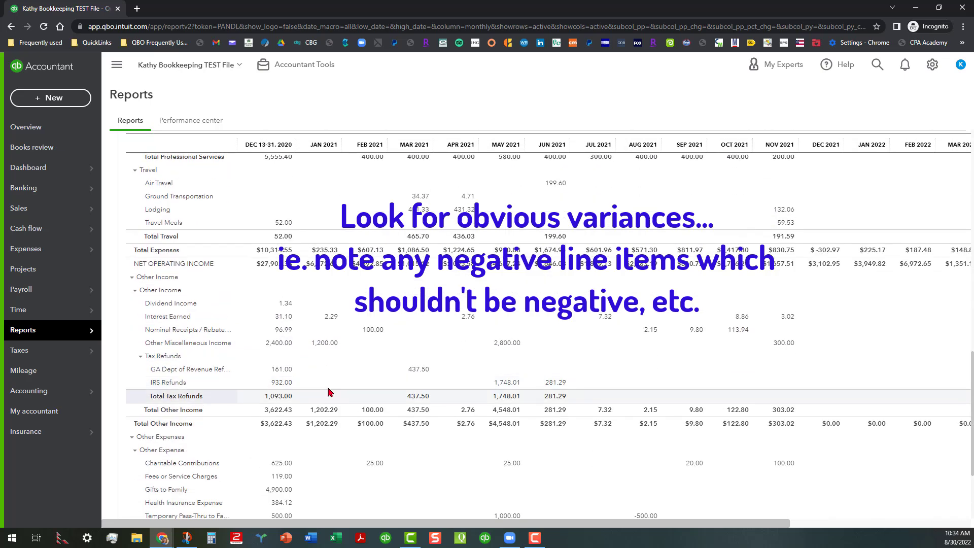
scroll("down", 3)
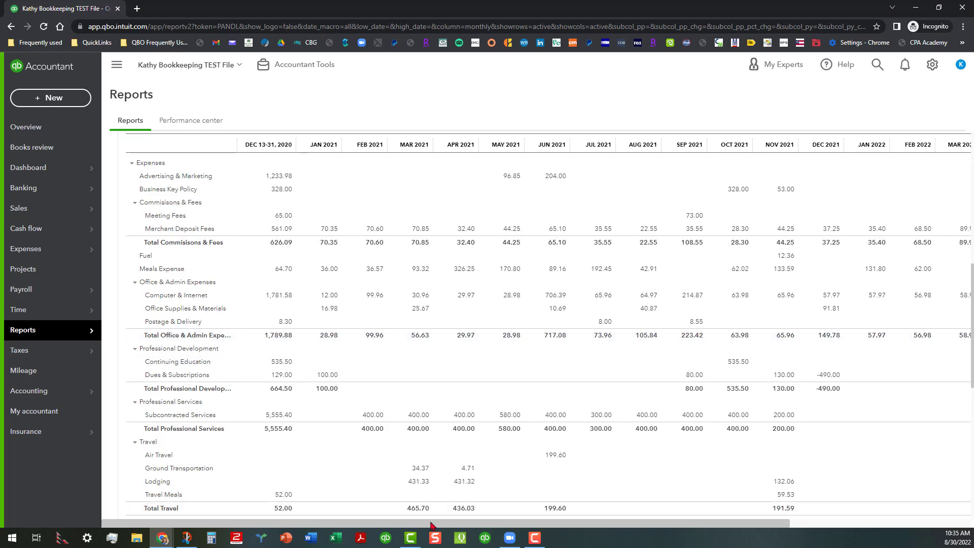
scroll("right", 3)
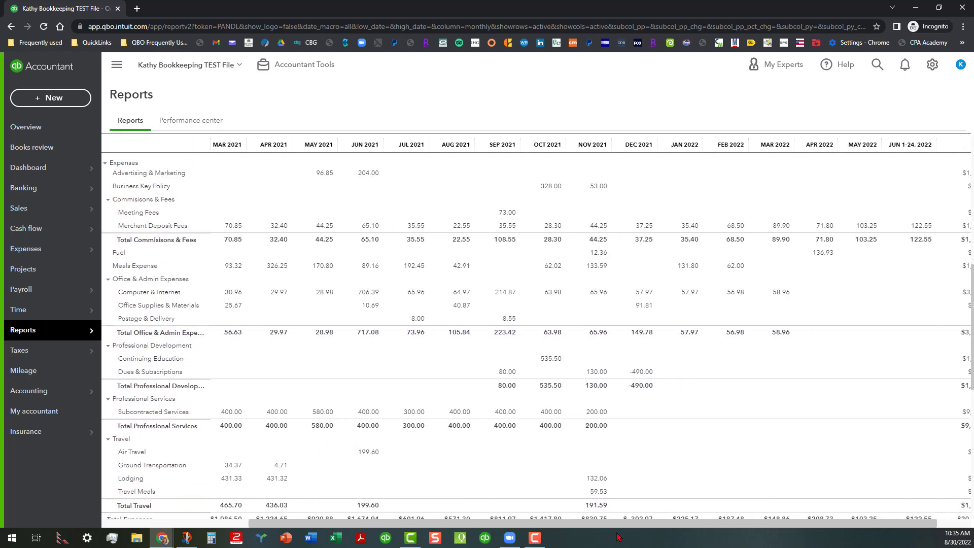
scroll("right", 3)
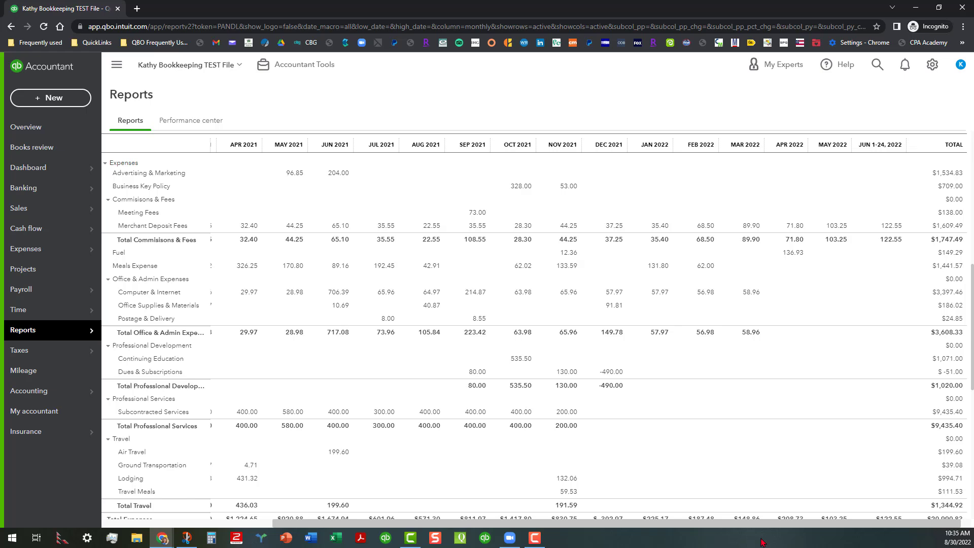
mouse_move(760, 539)
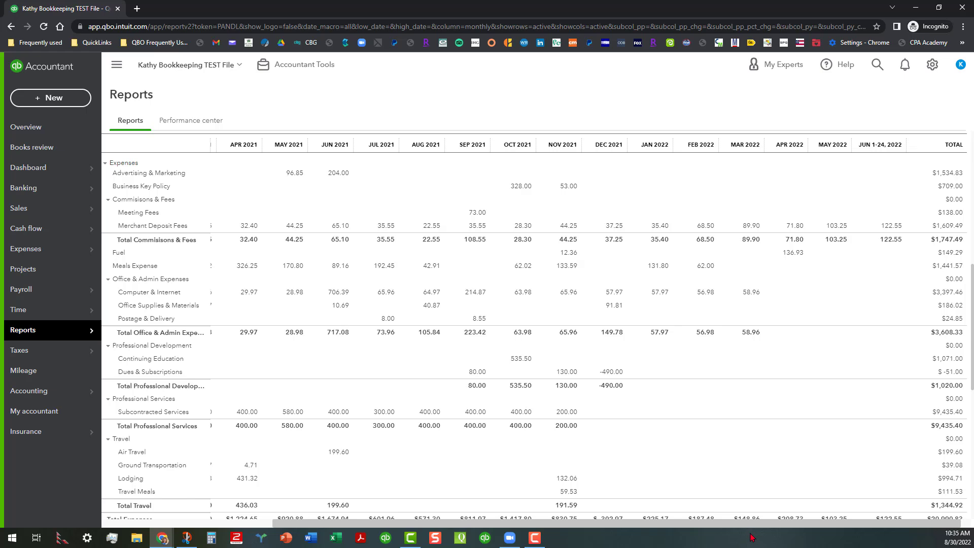
scroll("down", 3)
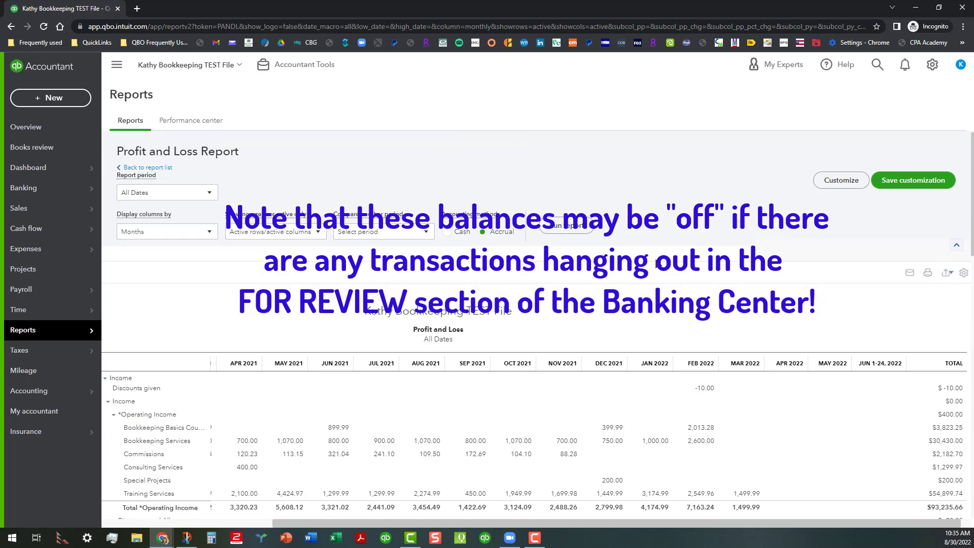
mouse_move(588, 527)
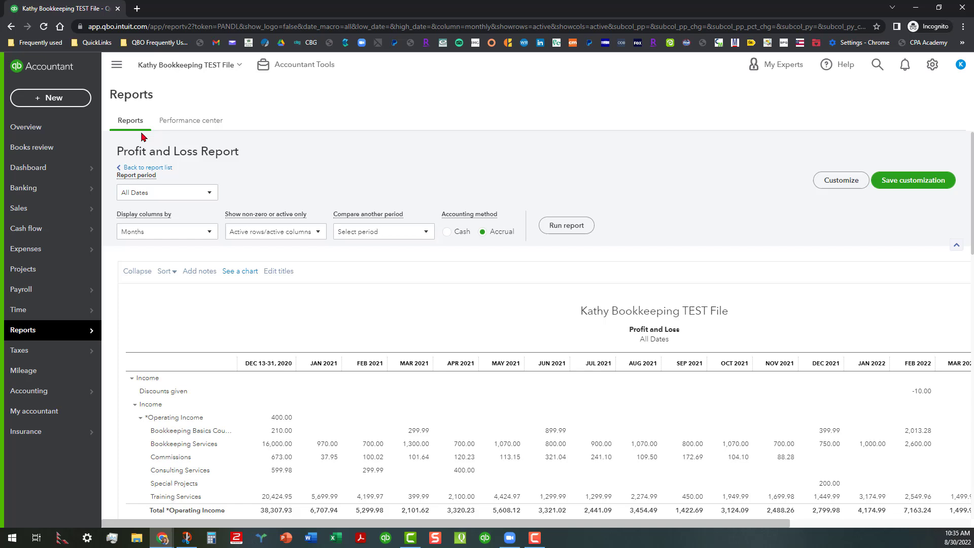
- Return to the report list and start customizing the Balance Sheet from Favorites
left_click(146, 167)
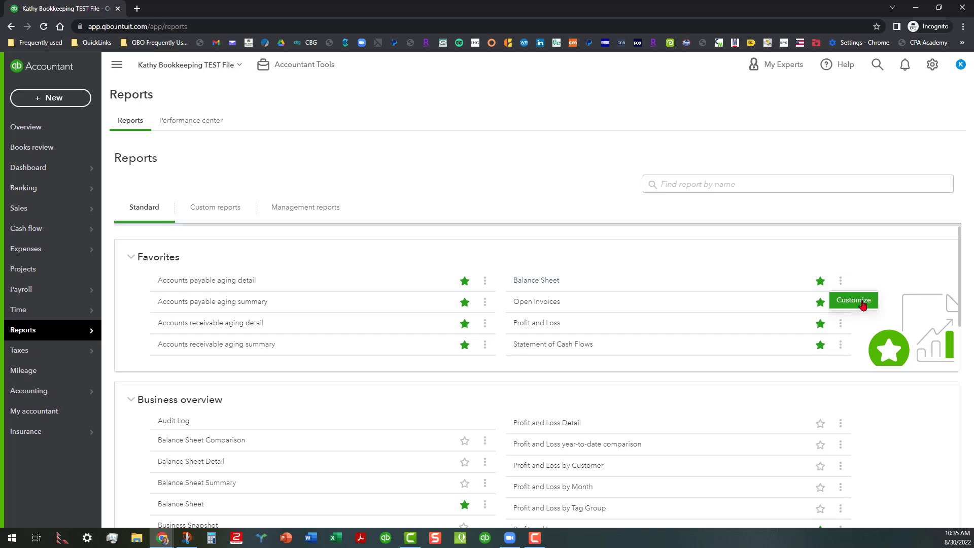
left_click(854, 300)
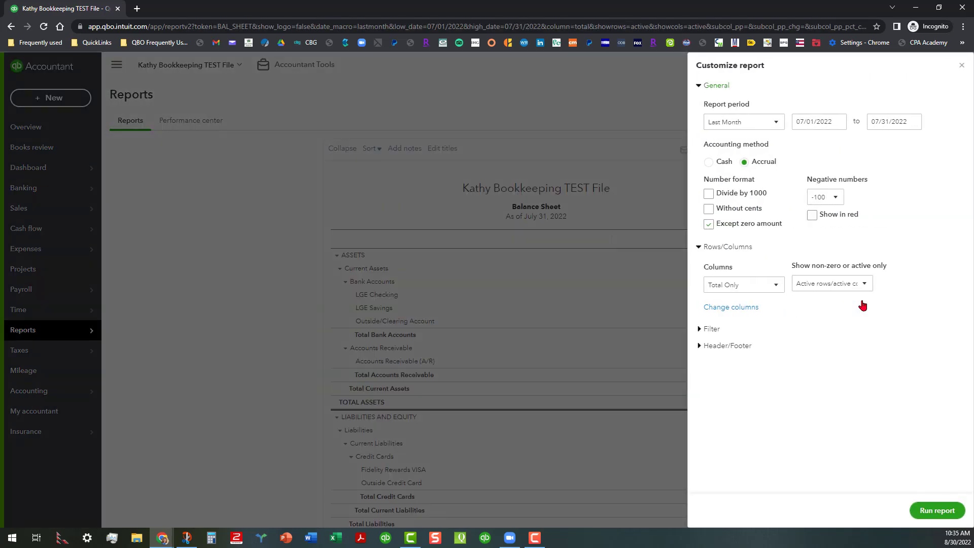
- Run the Balance Sheet for All Dates with columns broken out by Months
left_click(743, 121)
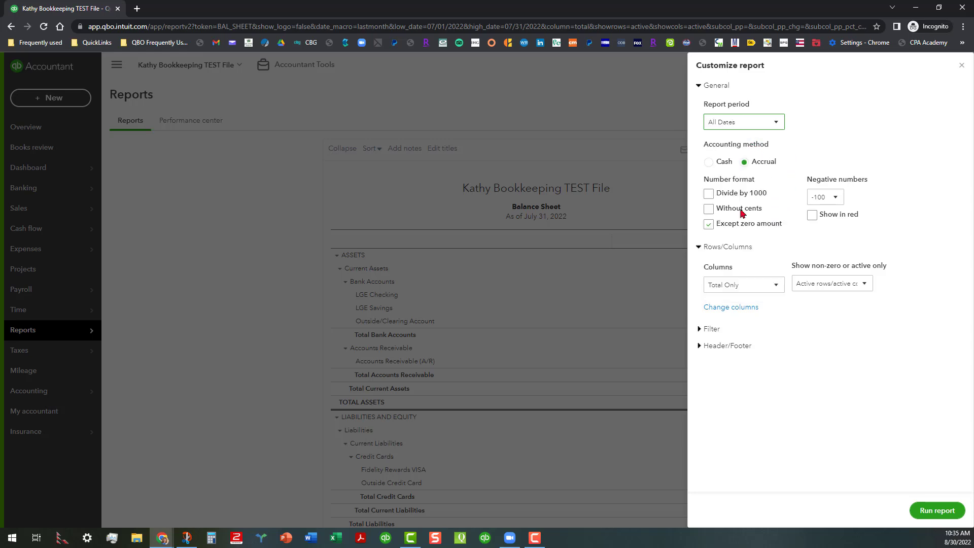
left_click(743, 284)
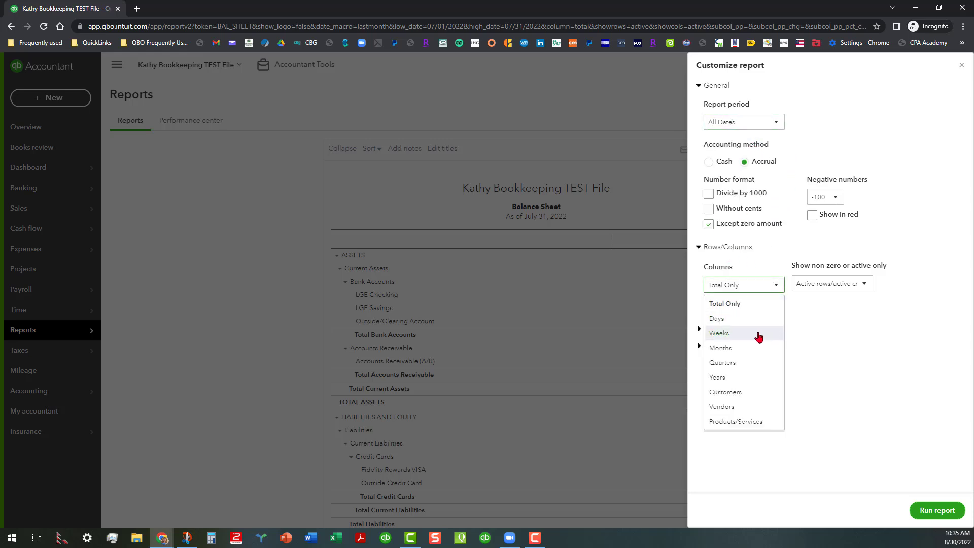
left_click(720, 347)
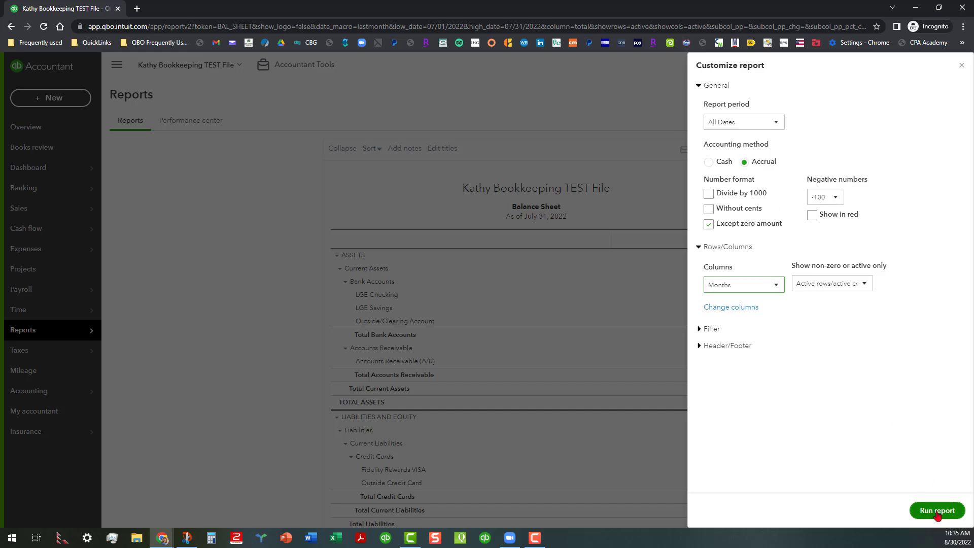
left_click(936, 510)
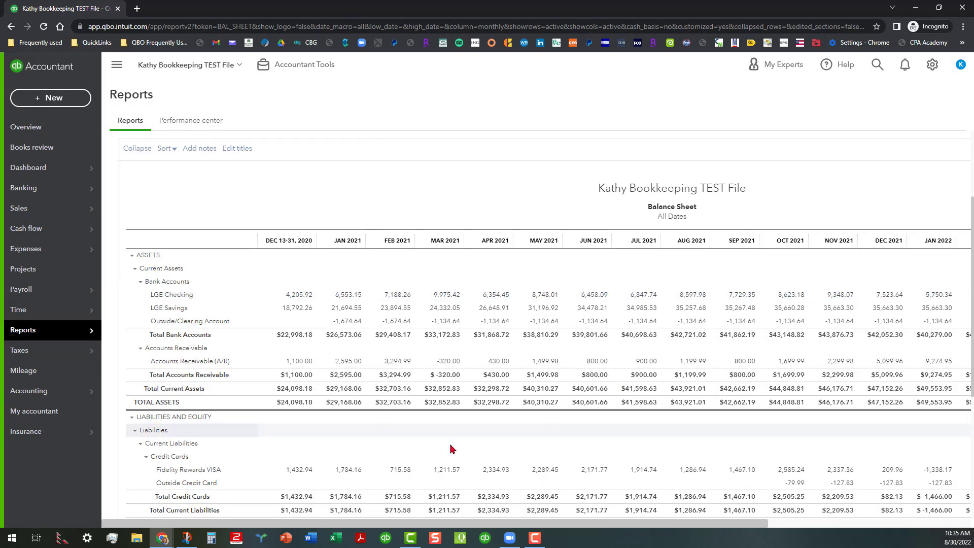
scroll("right", 3)
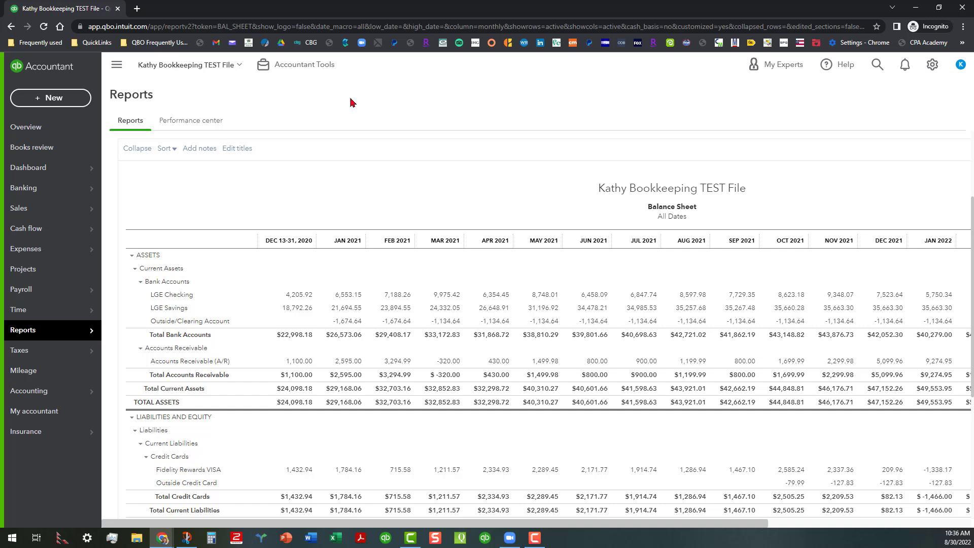
mouse_move(359, 146)
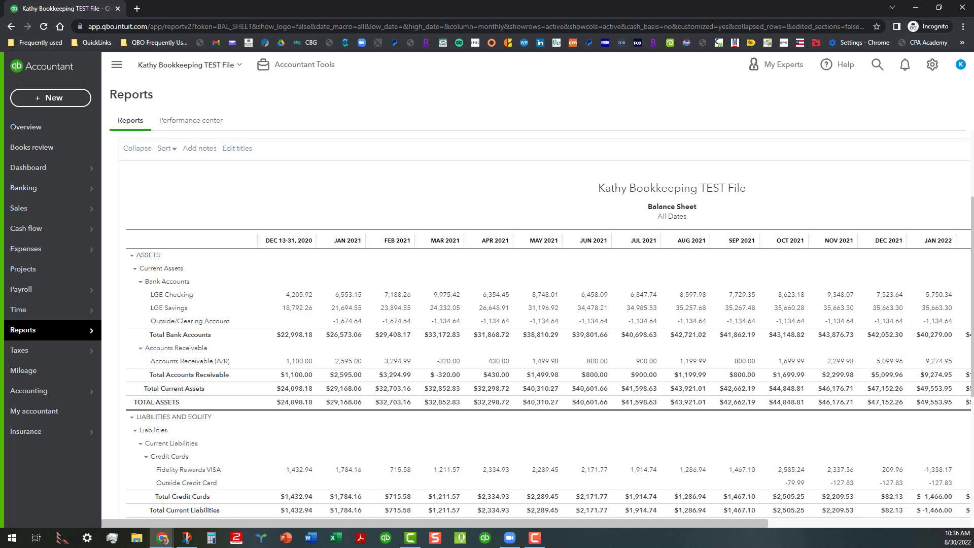
left_click(23, 188)
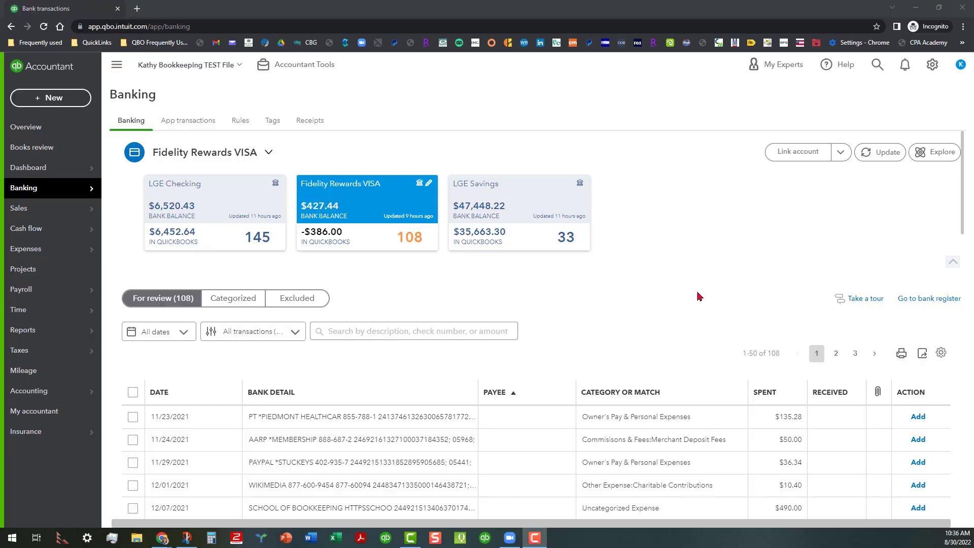
mouse_move(542, 347)
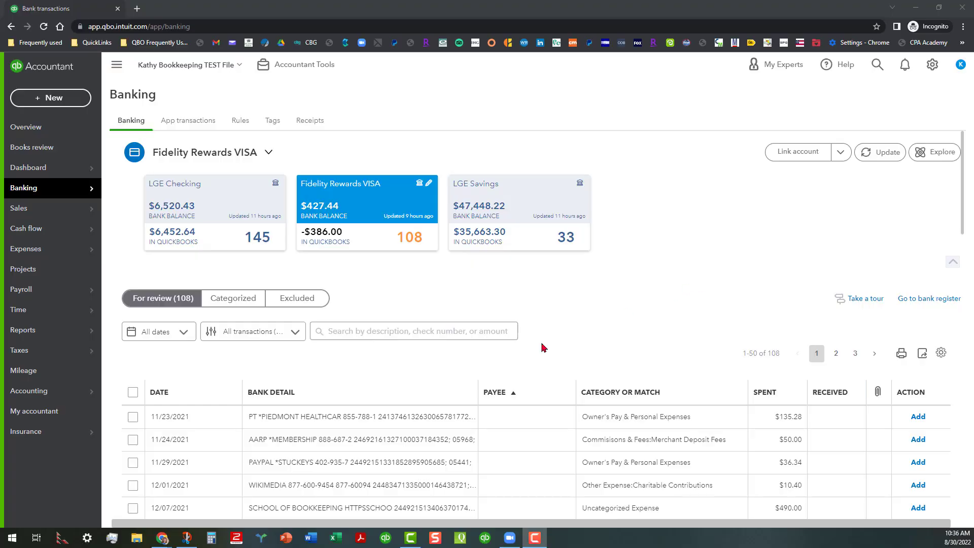
mouse_move(391, 369)
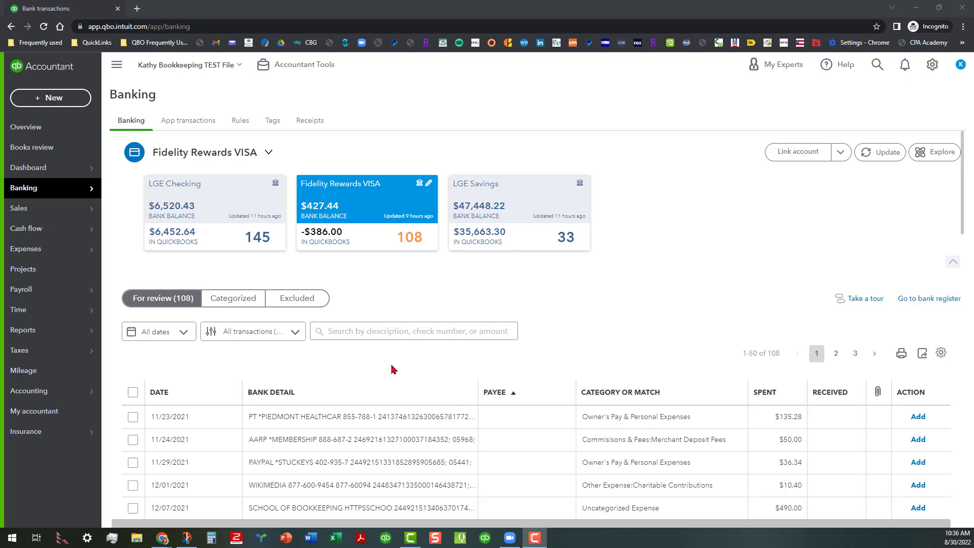
mouse_move(393, 369)
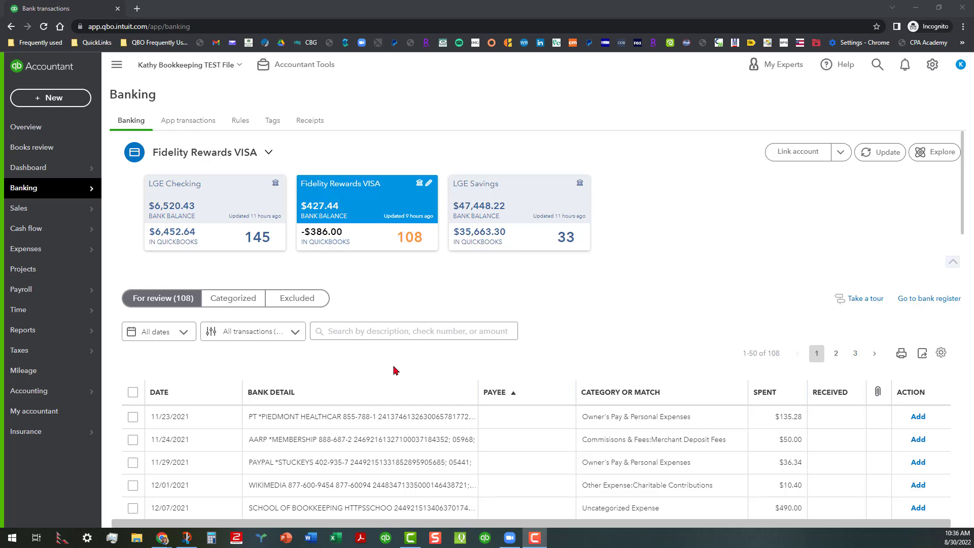
mouse_move(383, 367)
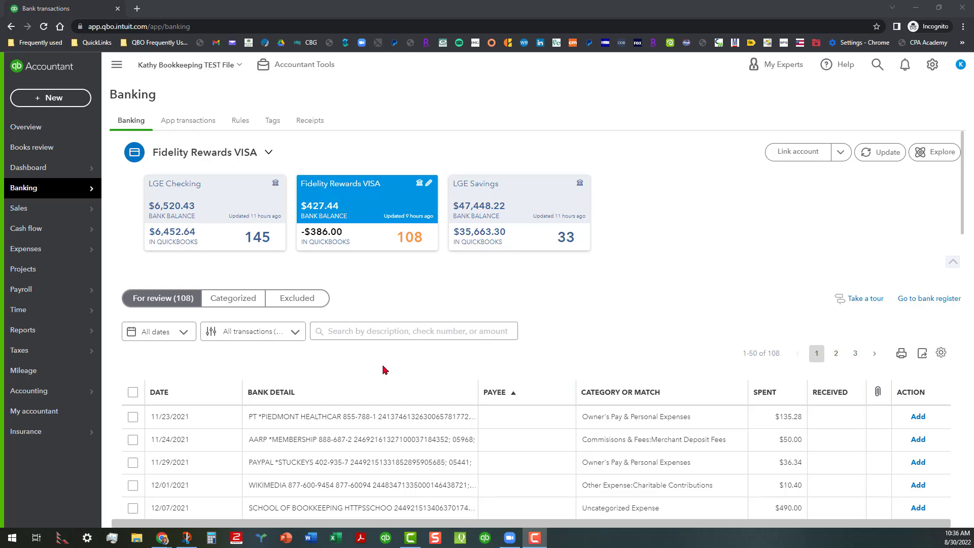
mouse_move(223, 211)
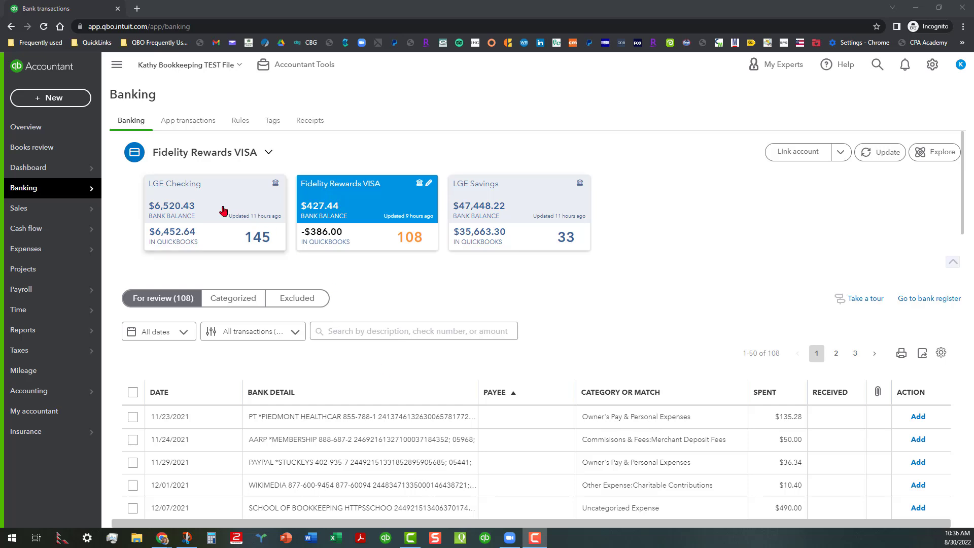
mouse_move(222, 211)
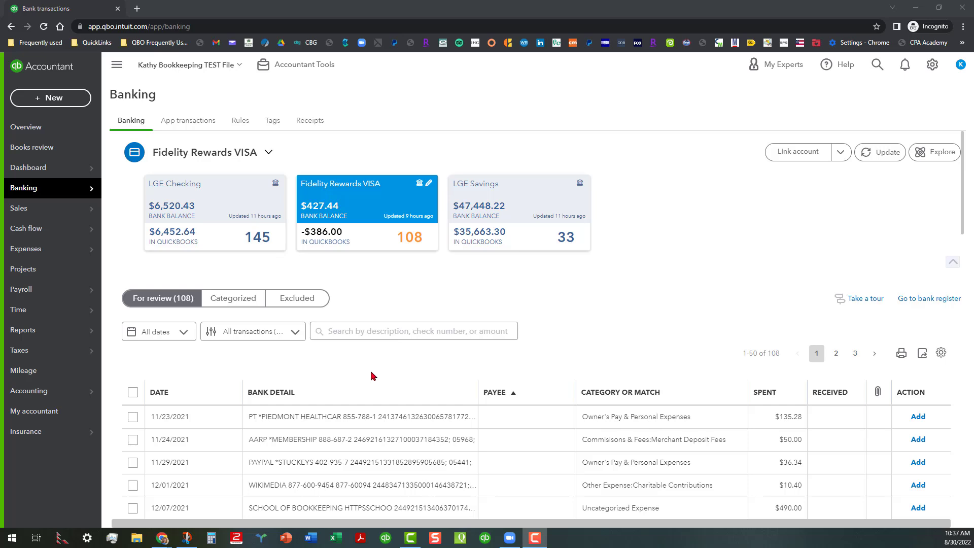
mouse_move(192, 407)
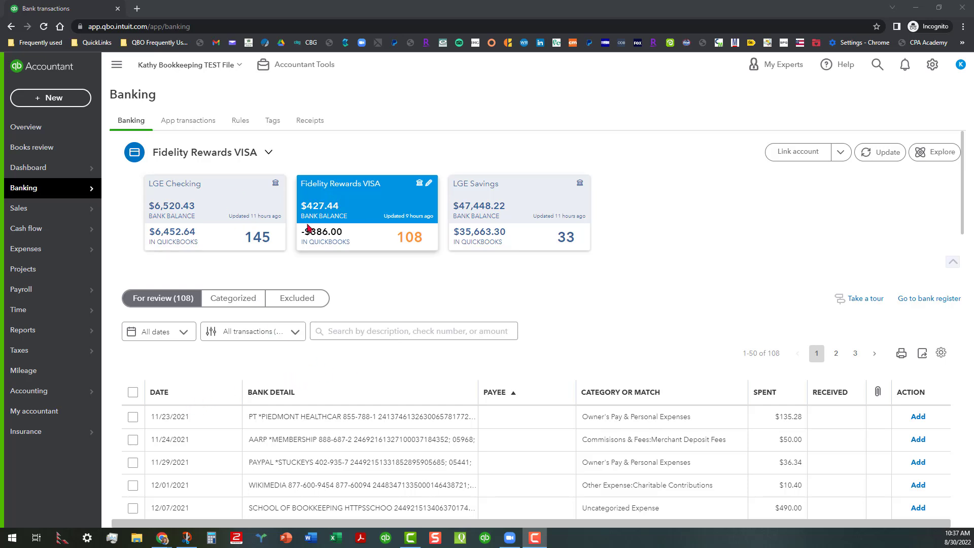
mouse_move(366, 213)
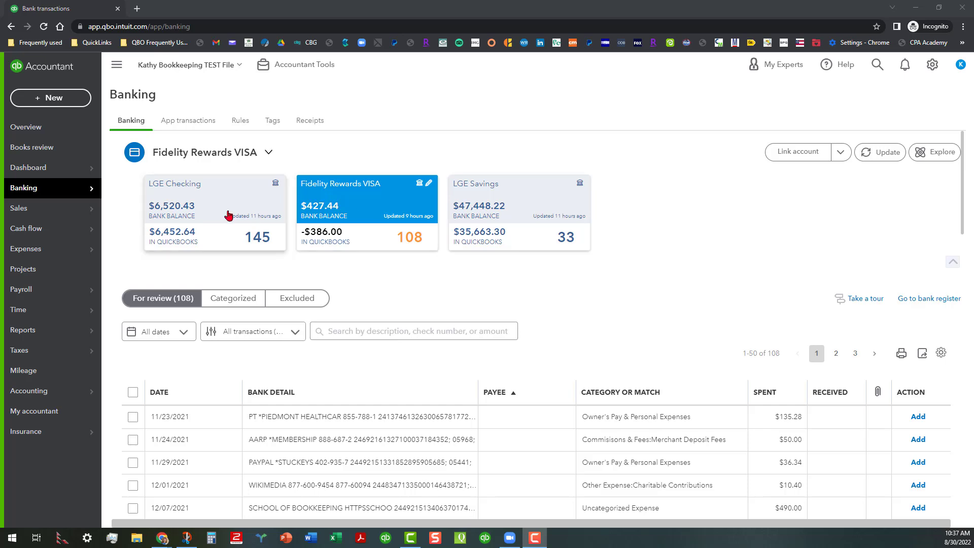
- Select the LGE Checking tile on the Banking page to show its For Review transactions
left_click(214, 199)
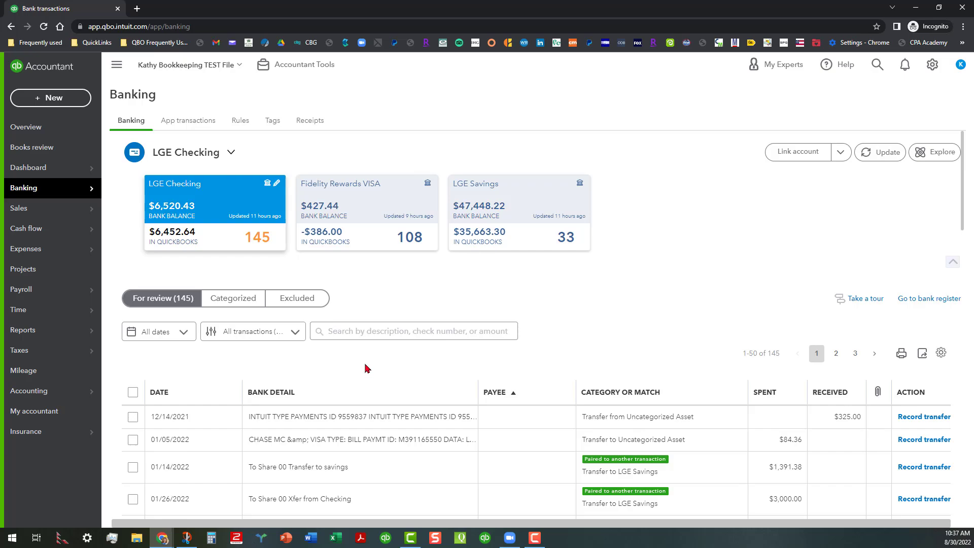
- Sort LGE Checking's For Review transactions by Date ascending and scan back to 11/22/2021
scroll("down", 3)
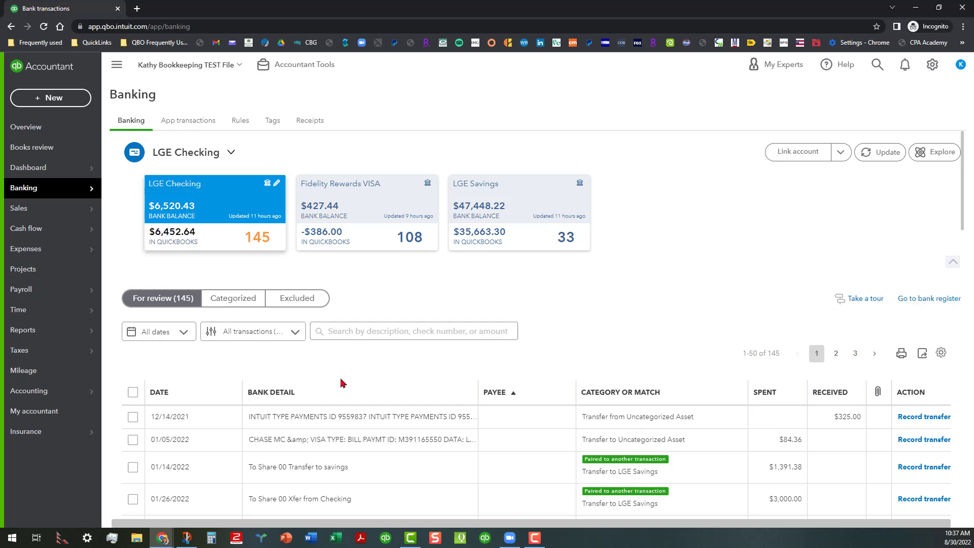
left_click(159, 391)
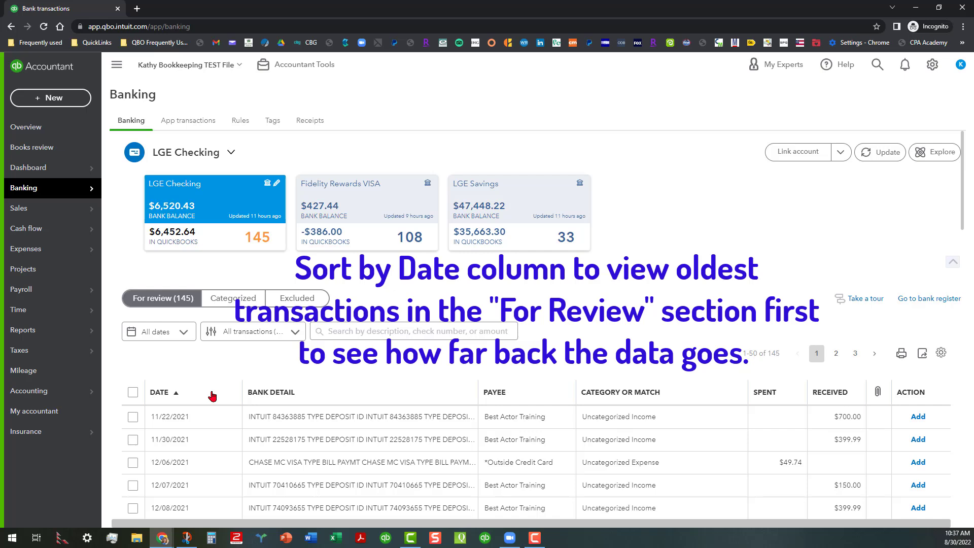
left_click(160, 391)
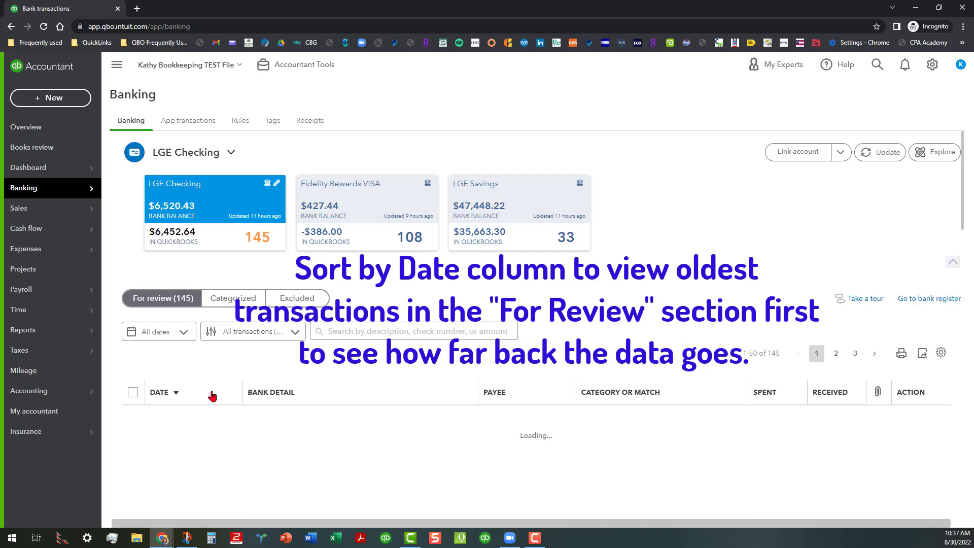
left_click(177, 392)
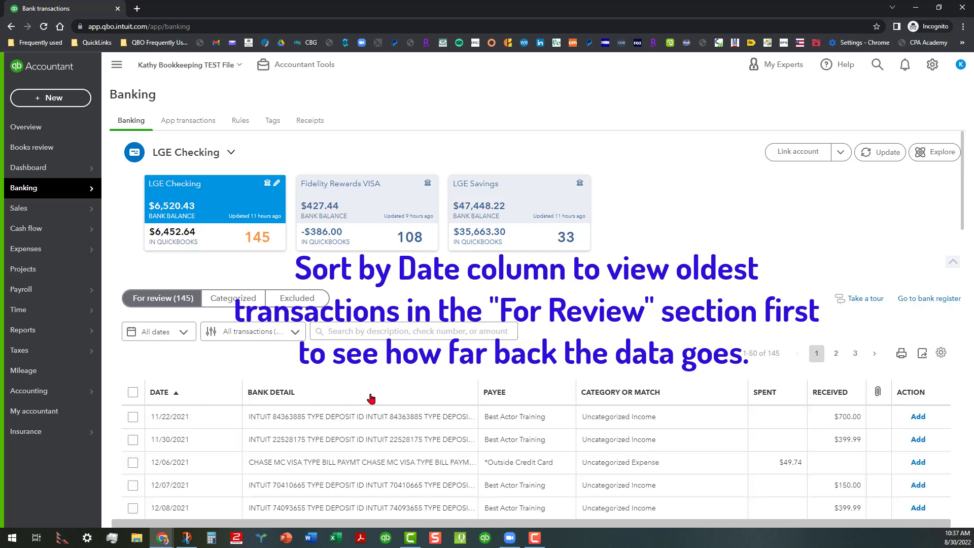
mouse_move(380, 421)
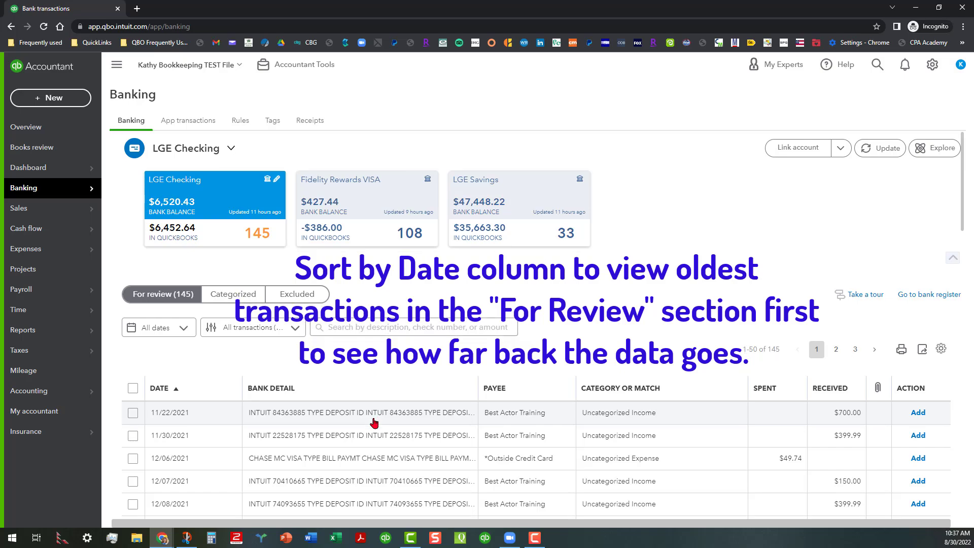
scroll("down", 3)
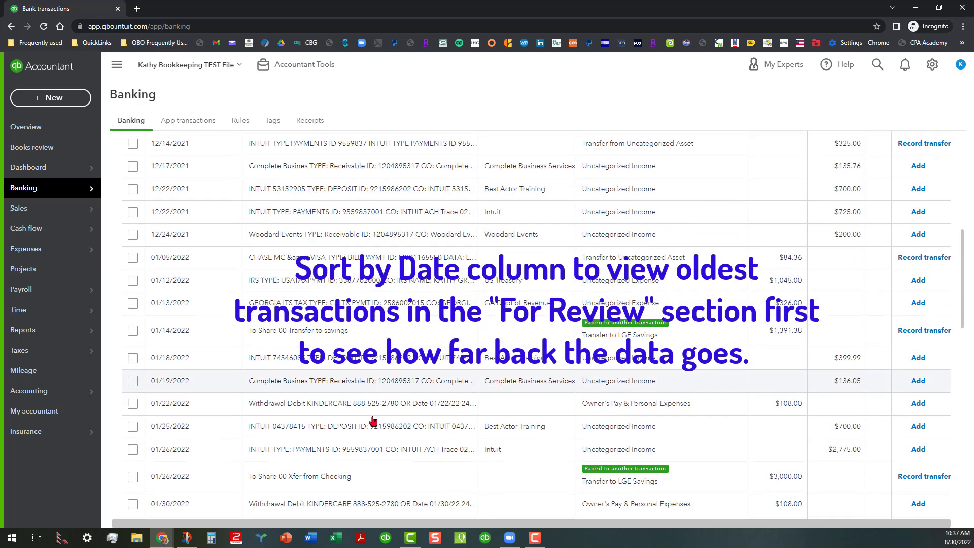
scroll("down", 3)
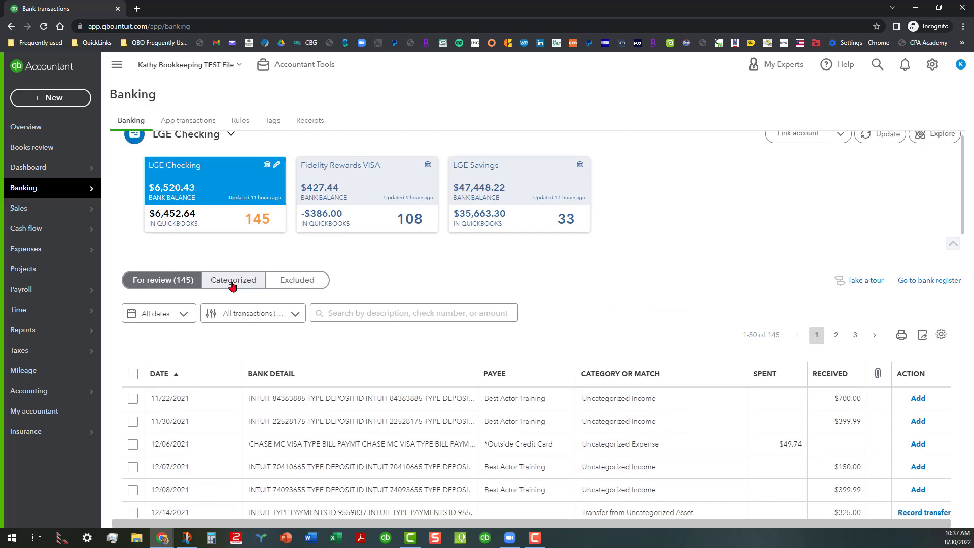
- Switch to LGE Checking's Categorized transactions
left_click(232, 280)
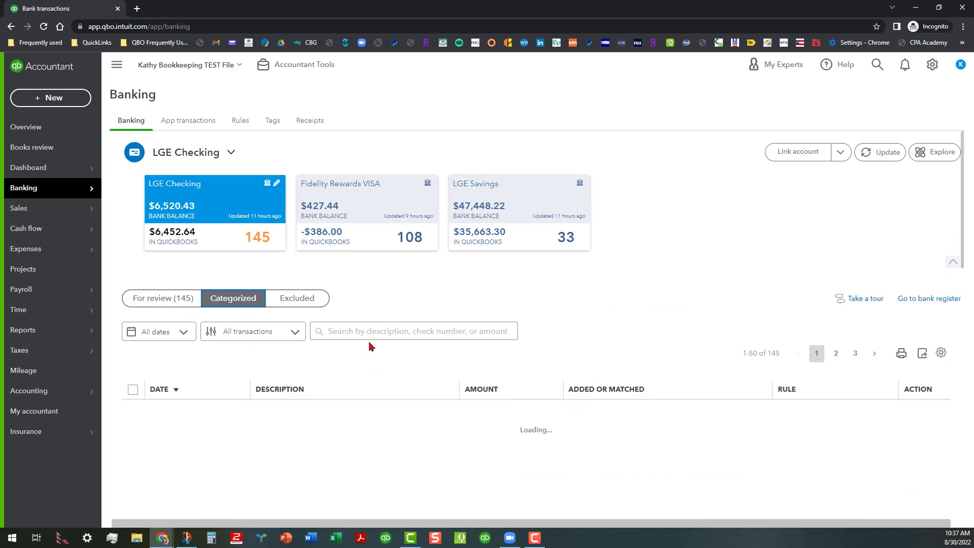
- Sort the Categorized transactions by Date newest first, scan them, and return to For Review
left_click(160, 389)
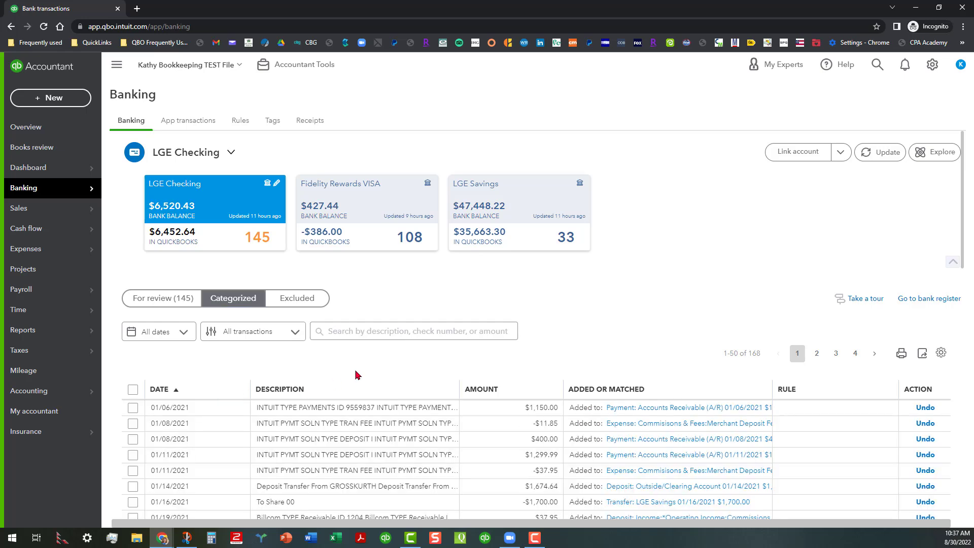
mouse_move(304, 399)
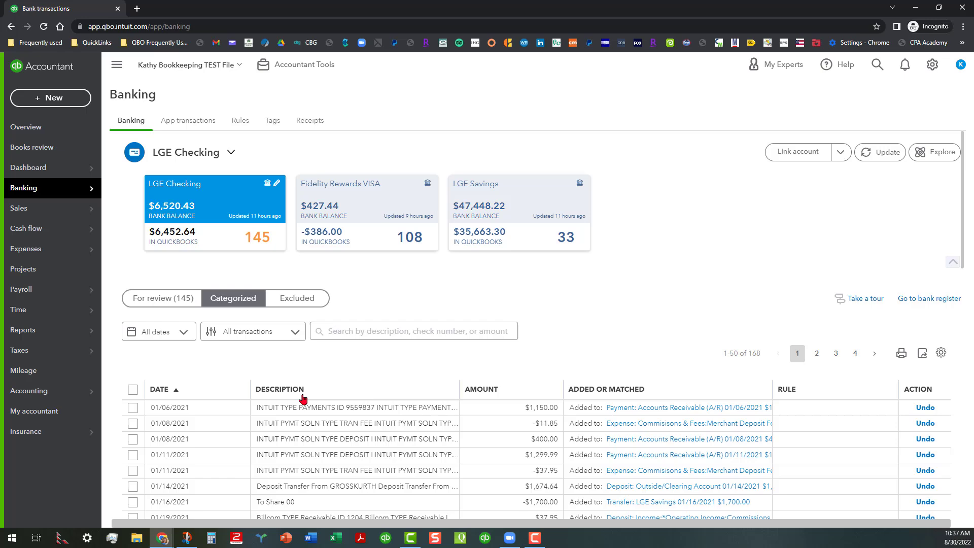
left_click(175, 390)
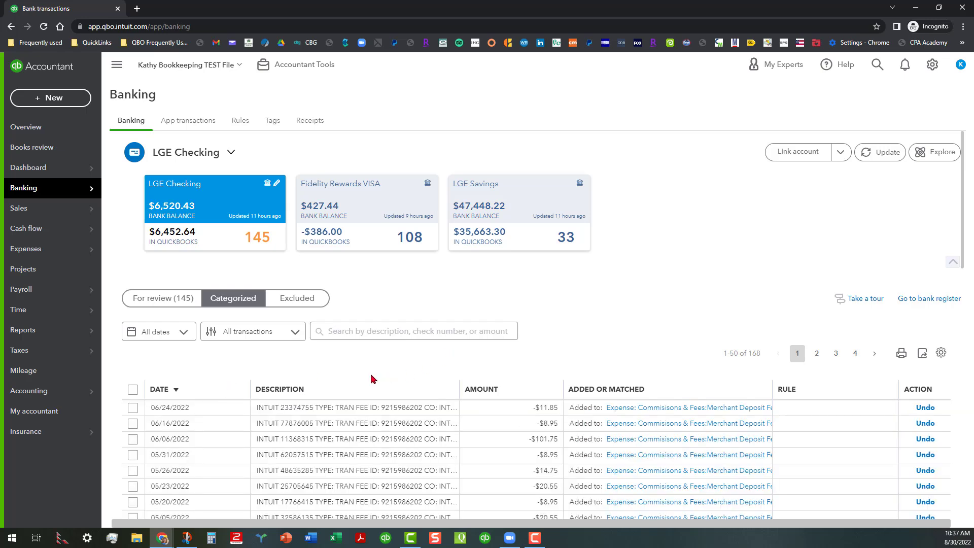
scroll("down", 3)
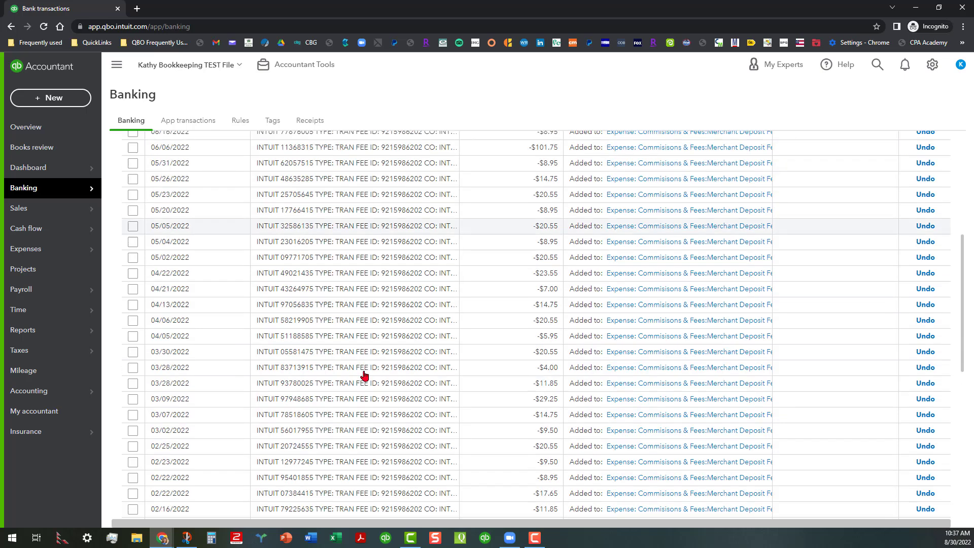
scroll("down", 3)
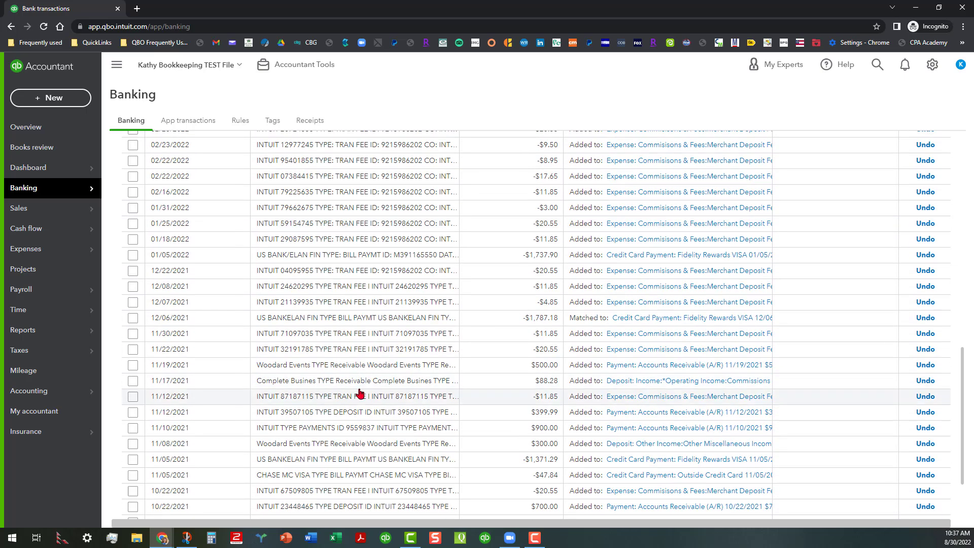
scroll("up", 3)
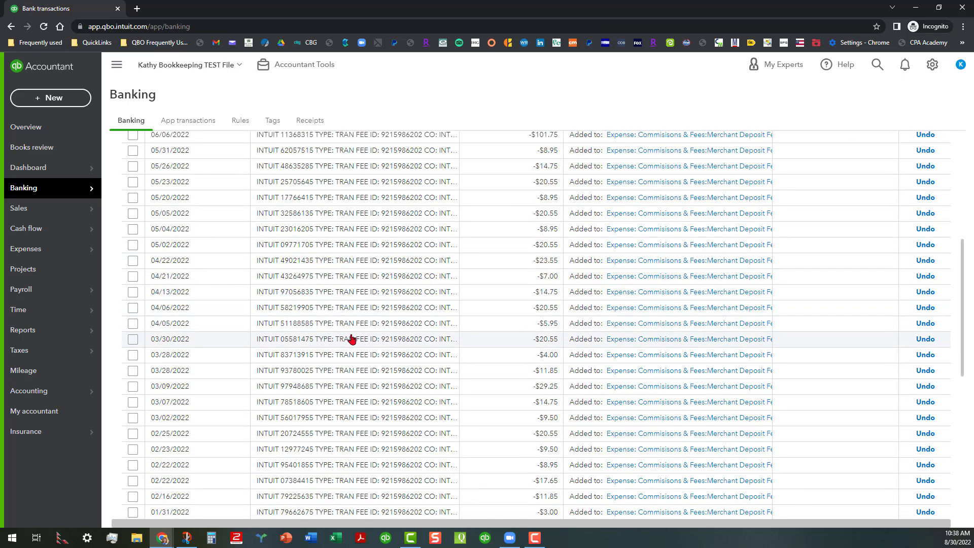
scroll("down", 3)
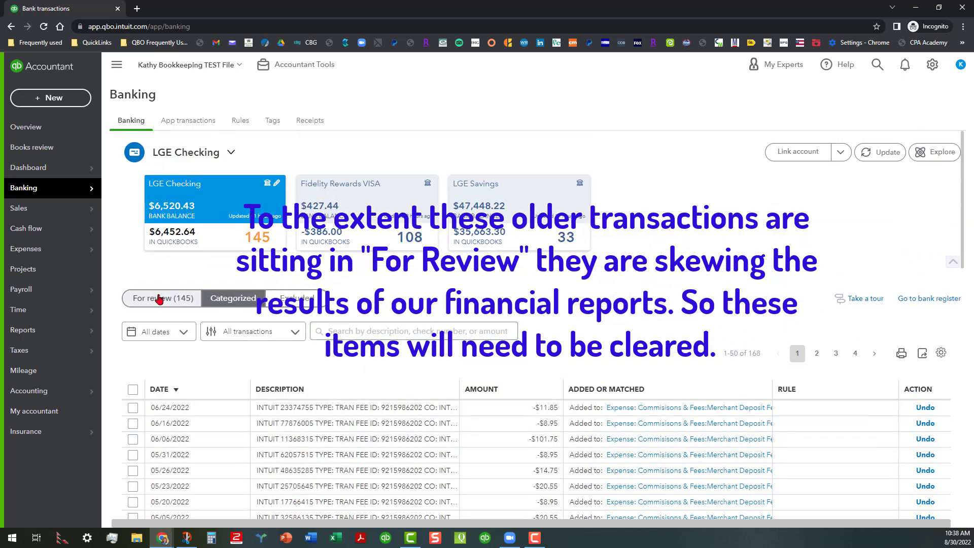
left_click(161, 298)
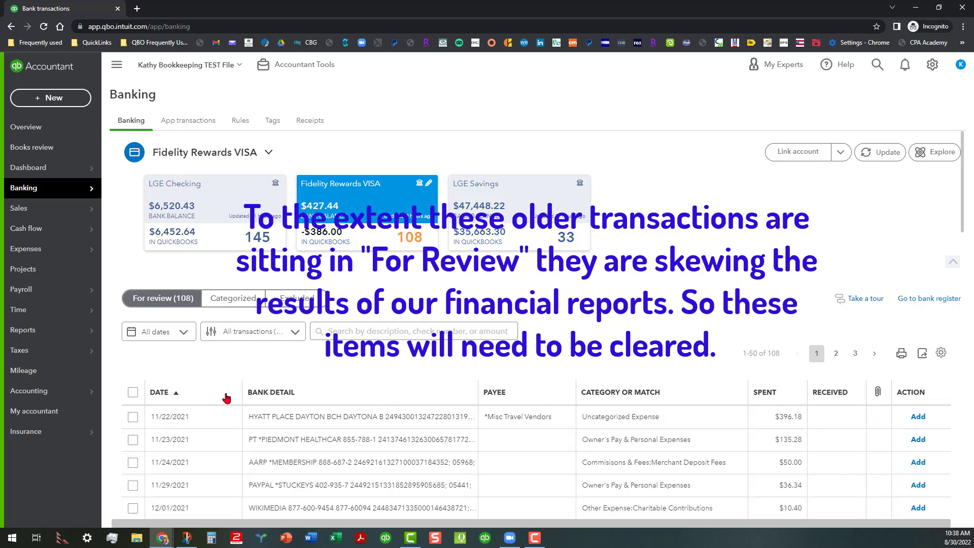
- Sort Fidelity Rewards VISA's For Review items oldest first and scan 11/22/2021 through 04/14/2022
left_click(160, 391)
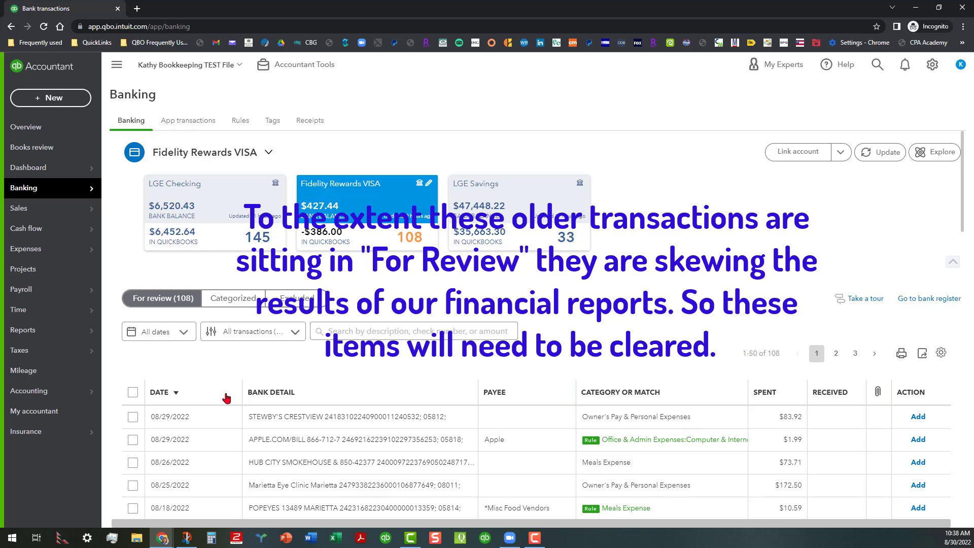
left_click(158, 392)
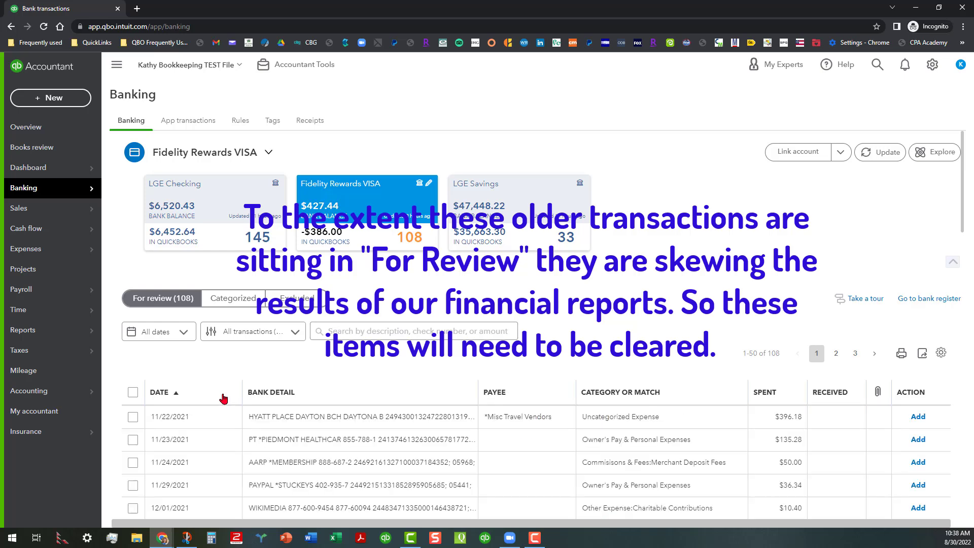
scroll("down", 3)
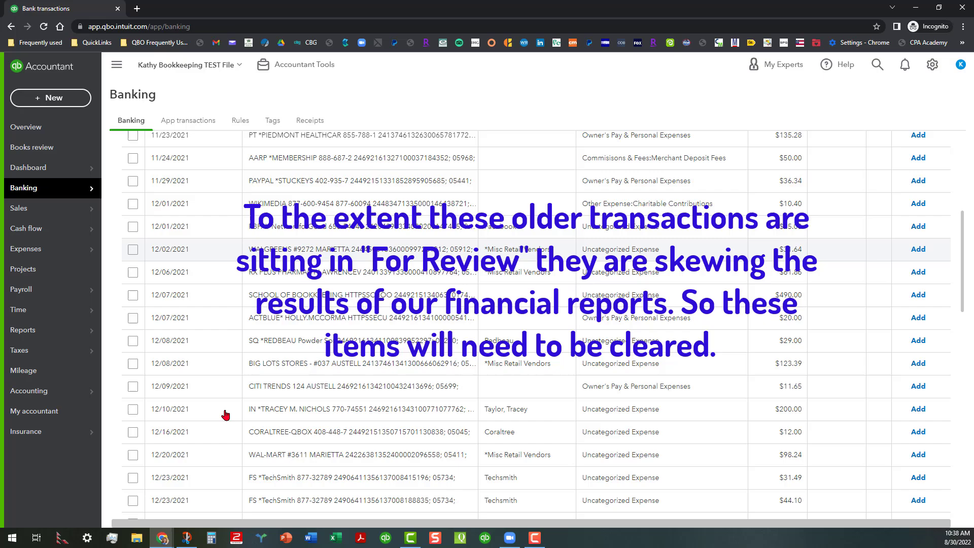
scroll("down", 3)
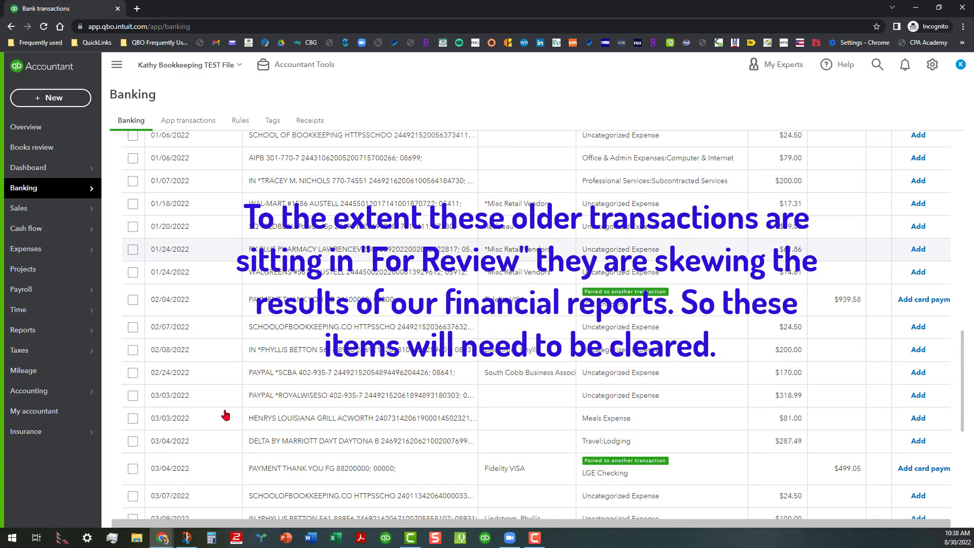
scroll("down", 3)
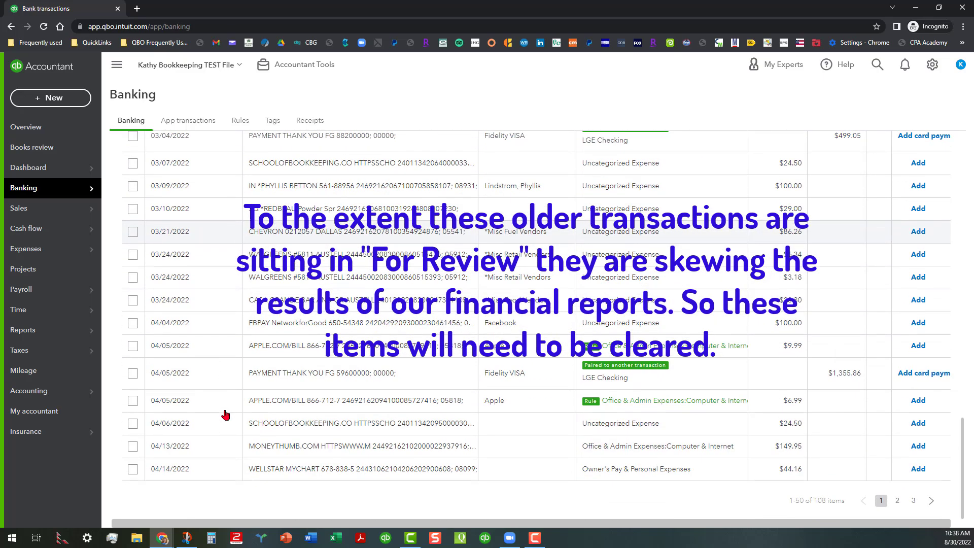
left_click(159, 161)
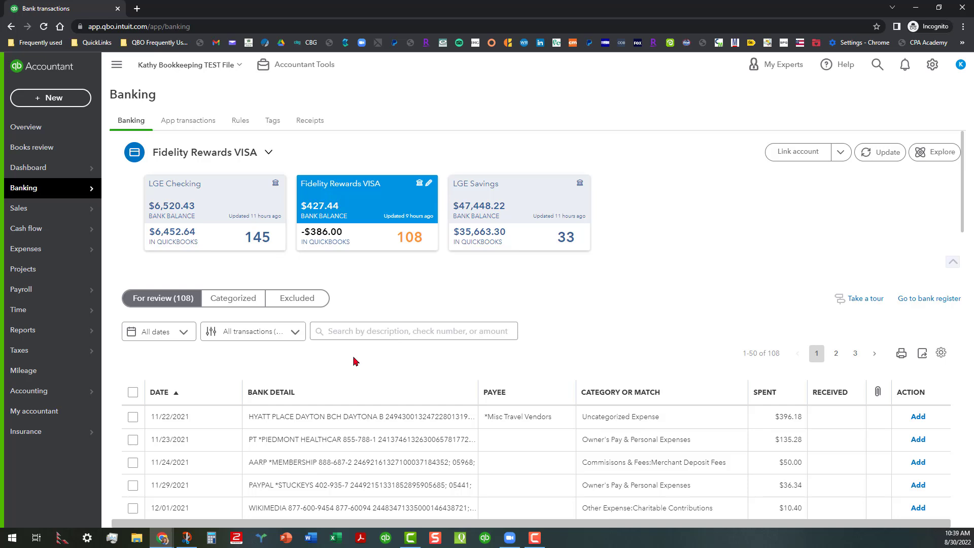
mouse_move(623, 229)
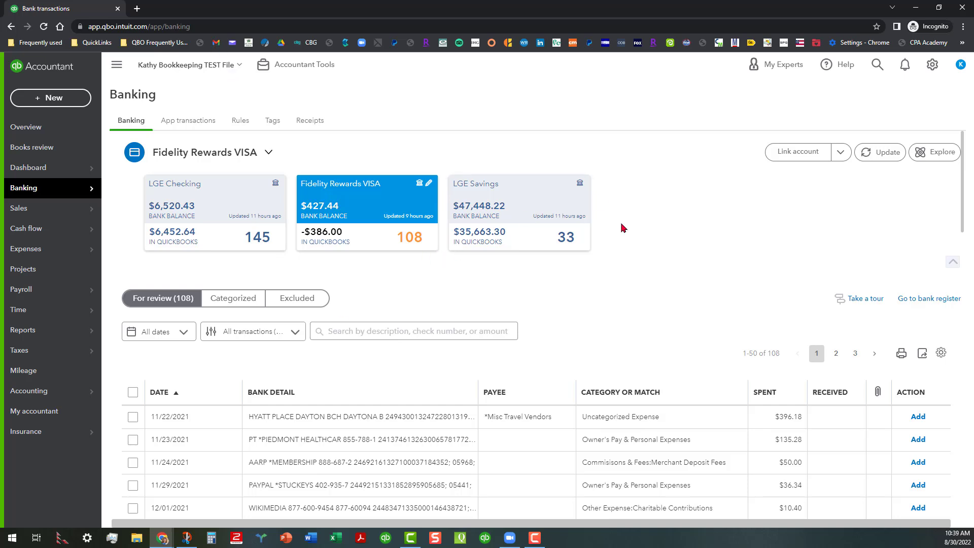
mouse_move(415, 283)
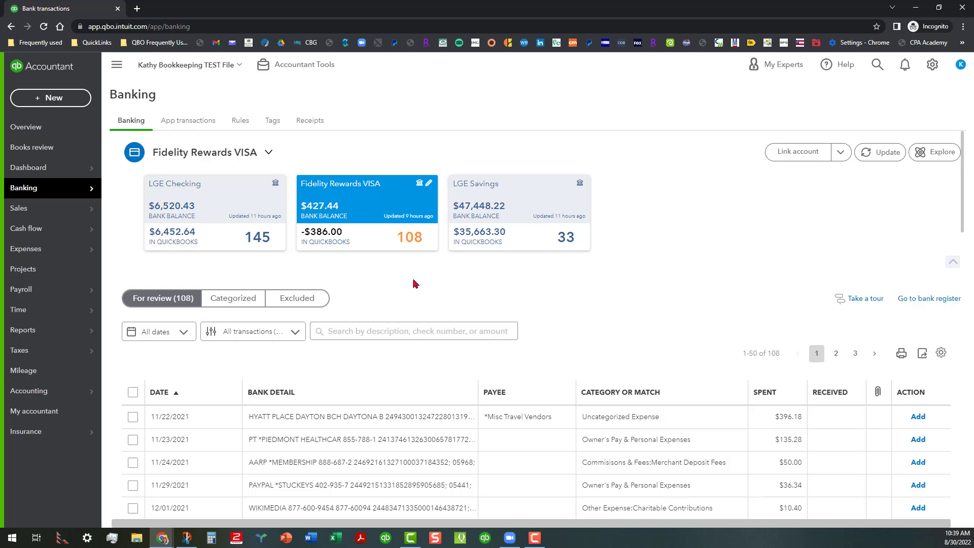